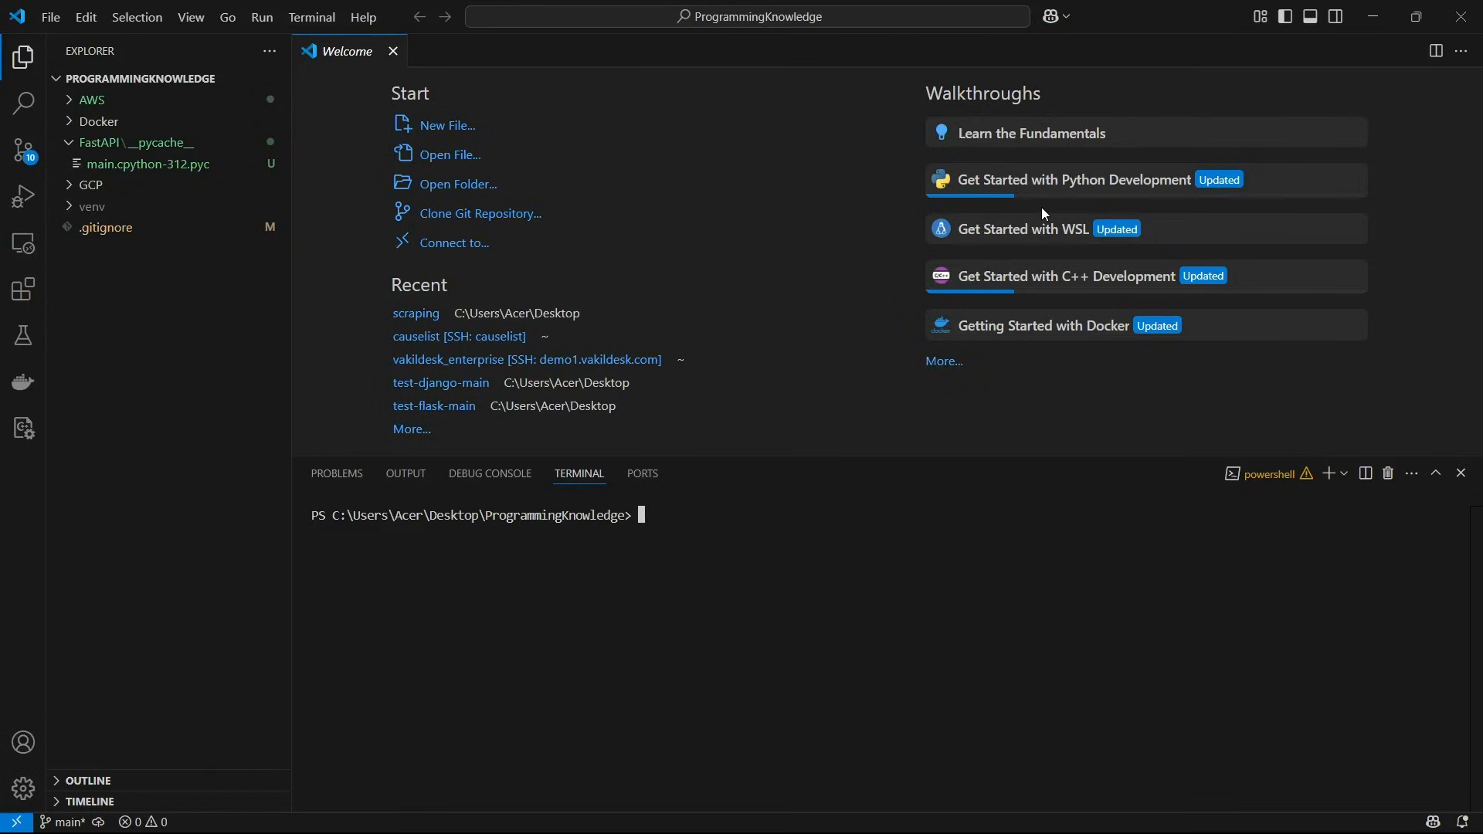
Create a Python virtual environment named venv with python -m venv venv.
{"action": "type", "text": "pyrh"}
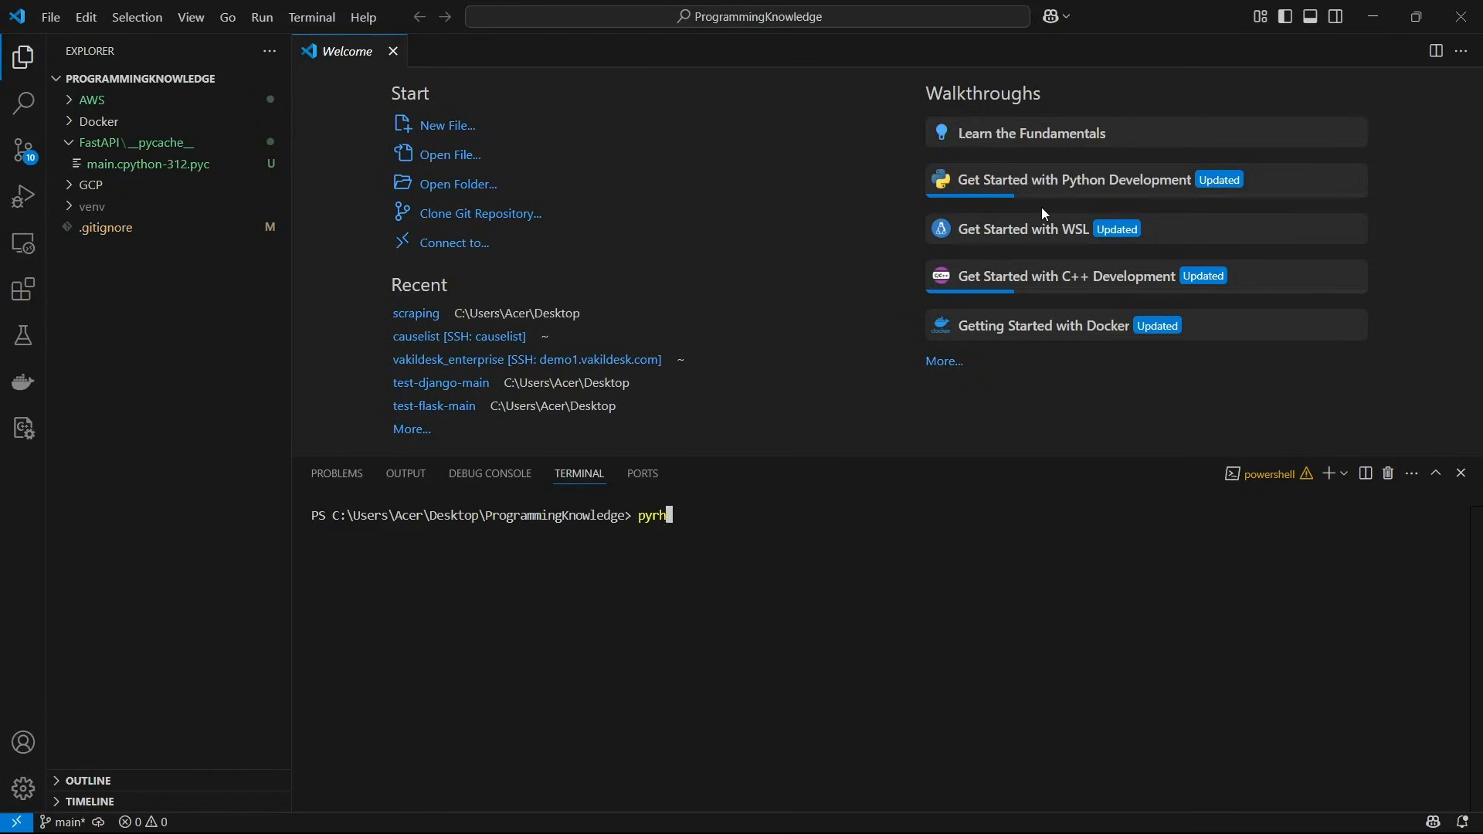
{"action": "type", "text": "on -"}
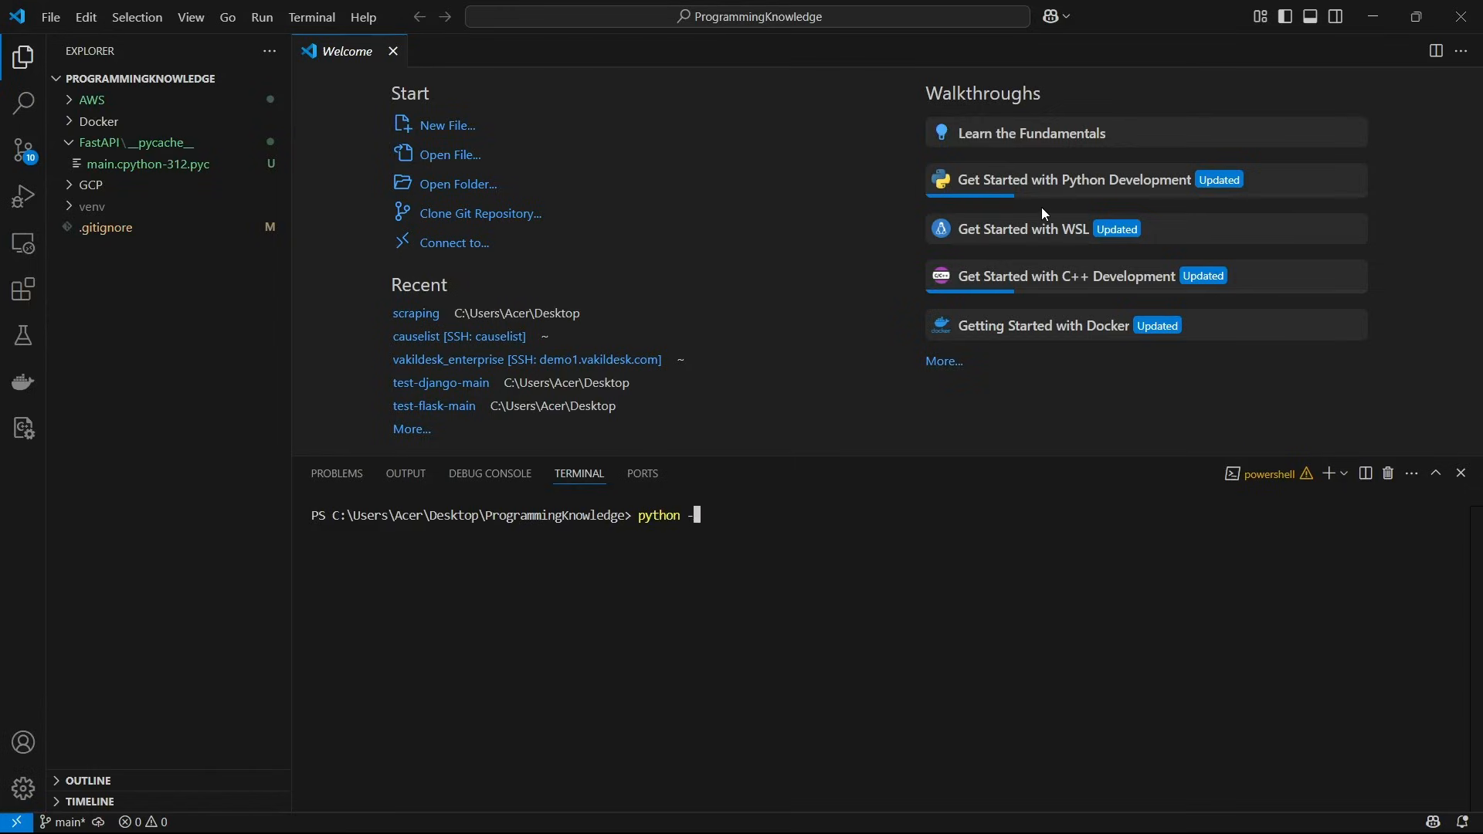
{"action": "type", "text": "-m venv venv"}
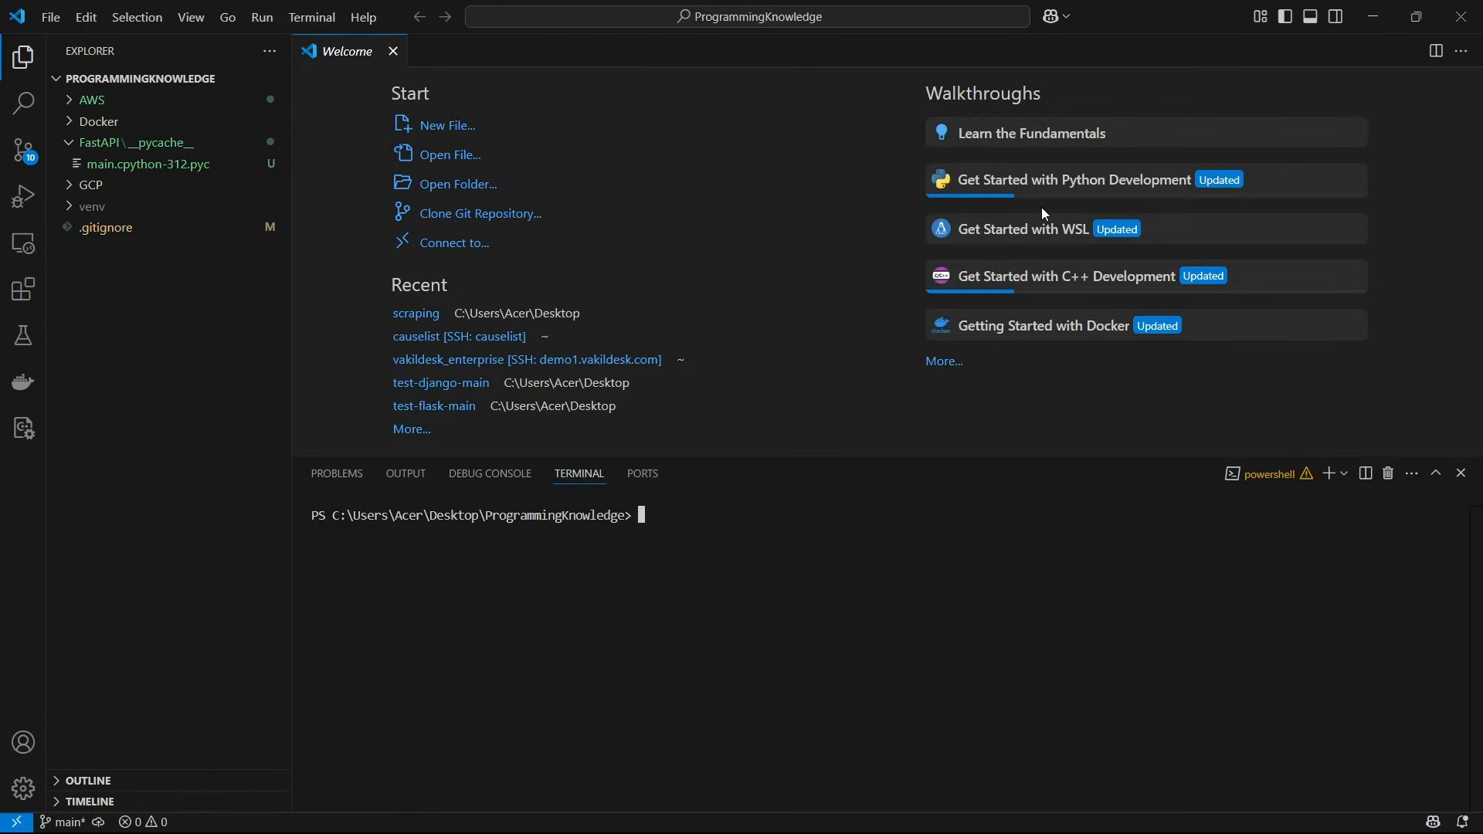
Activate the venv virtual environment in the terminal.
{"action": "type", "text": "venv"}
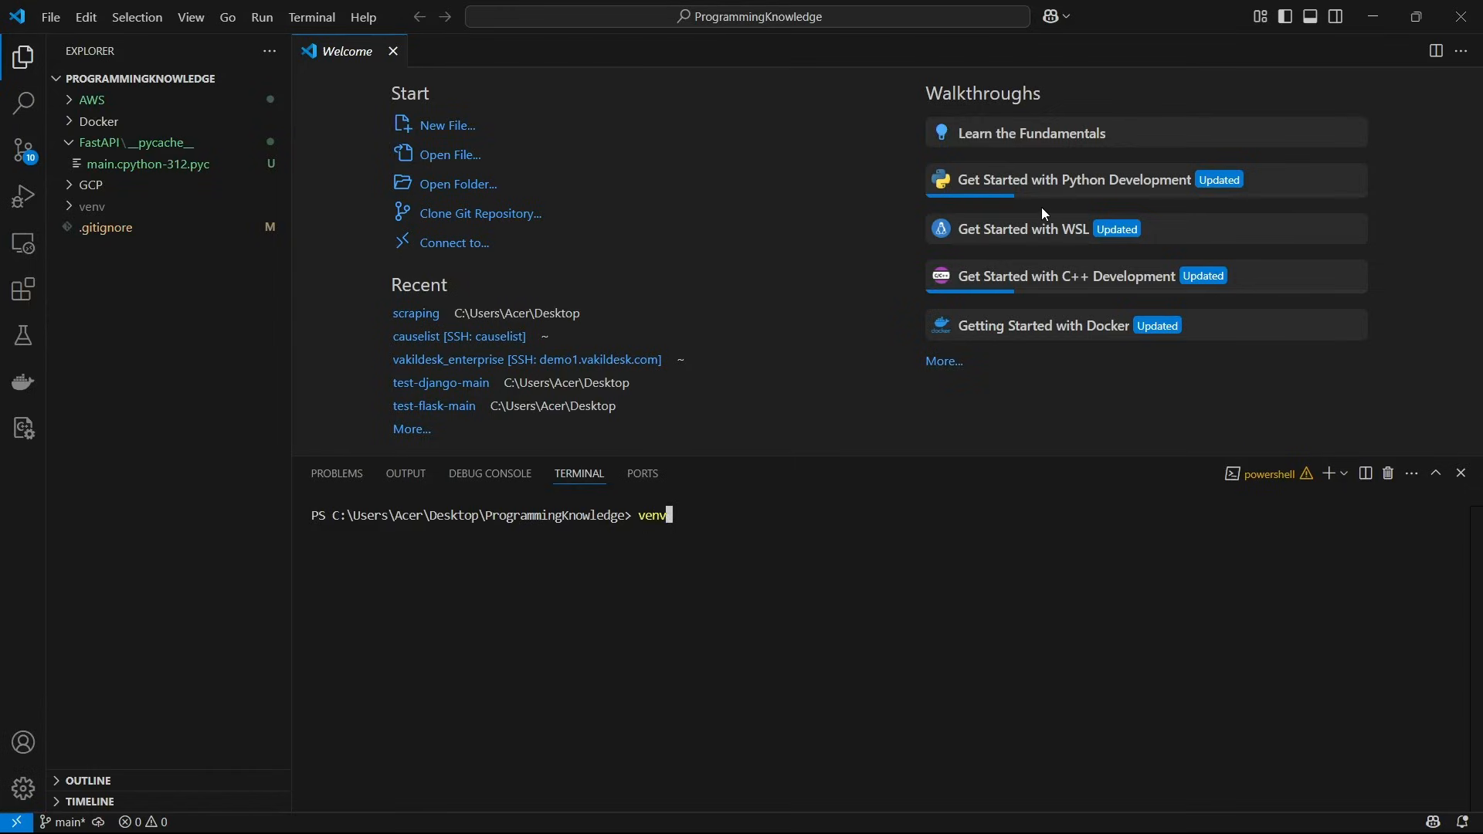
{"action": "type", "text": "/Scripts/ac"}
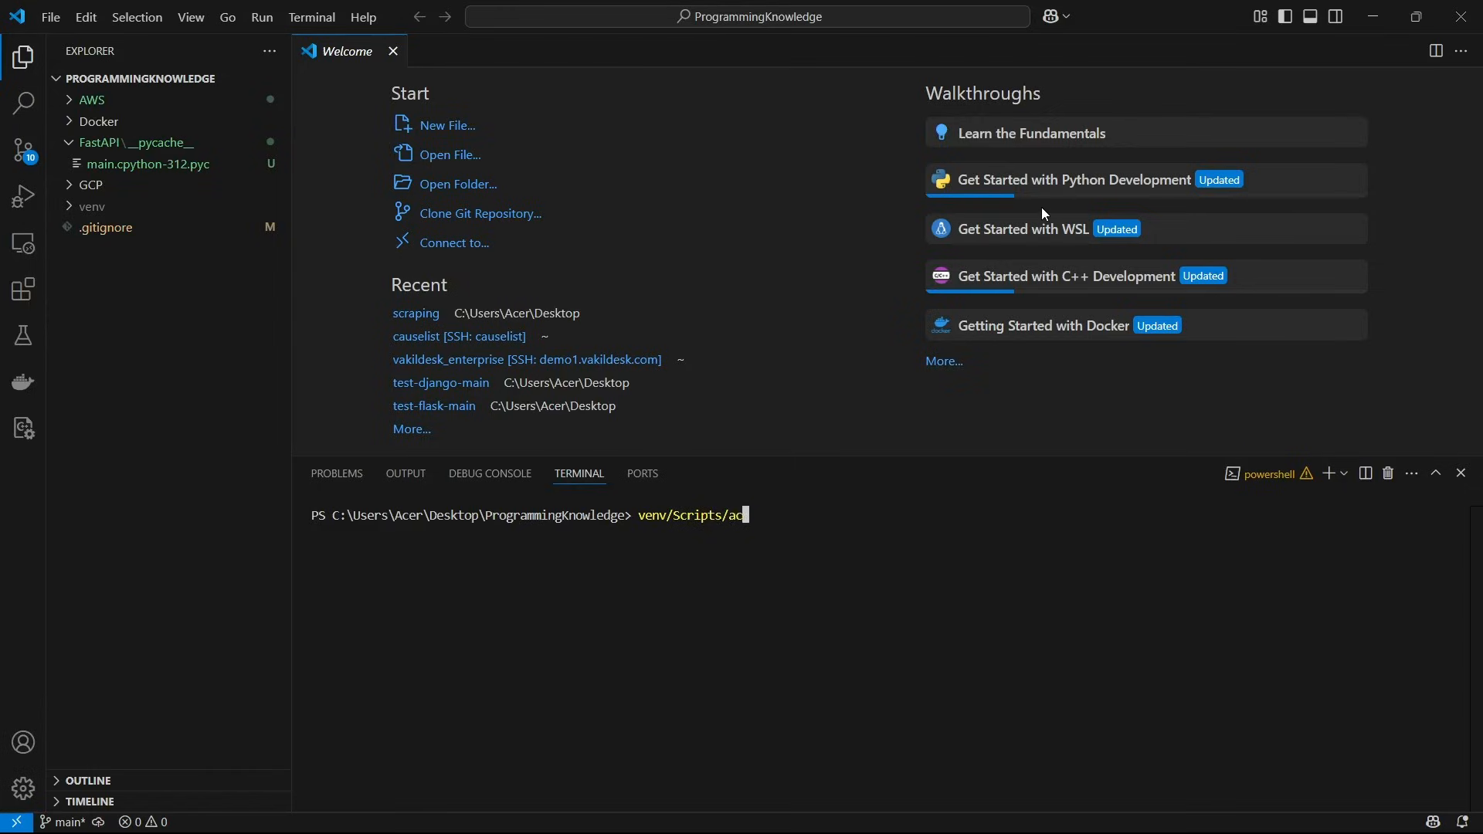
{"action": "key", "text": "Return"}
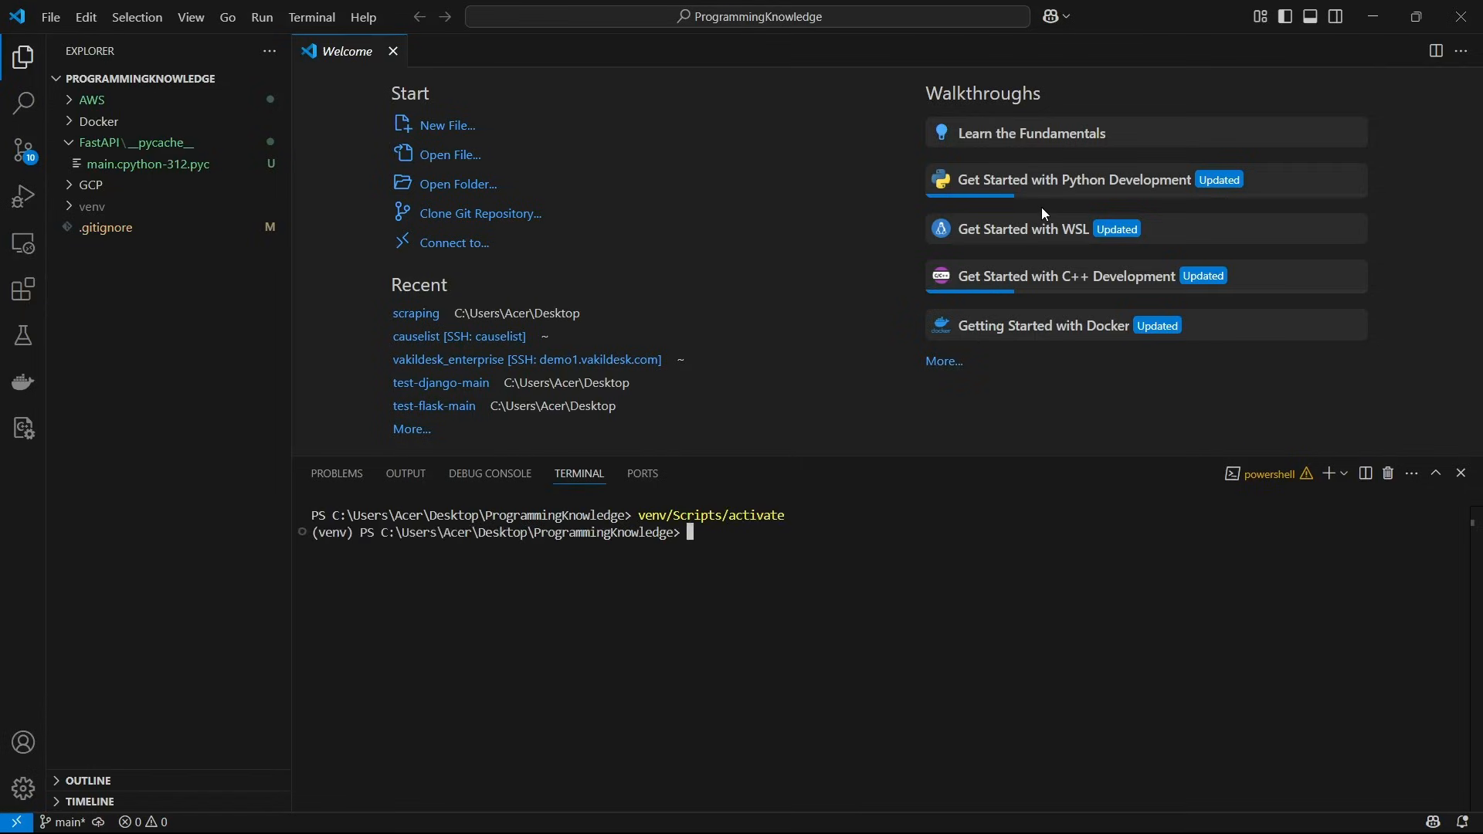
{"action": "mouse_move", "coordinate": [416, 7]}
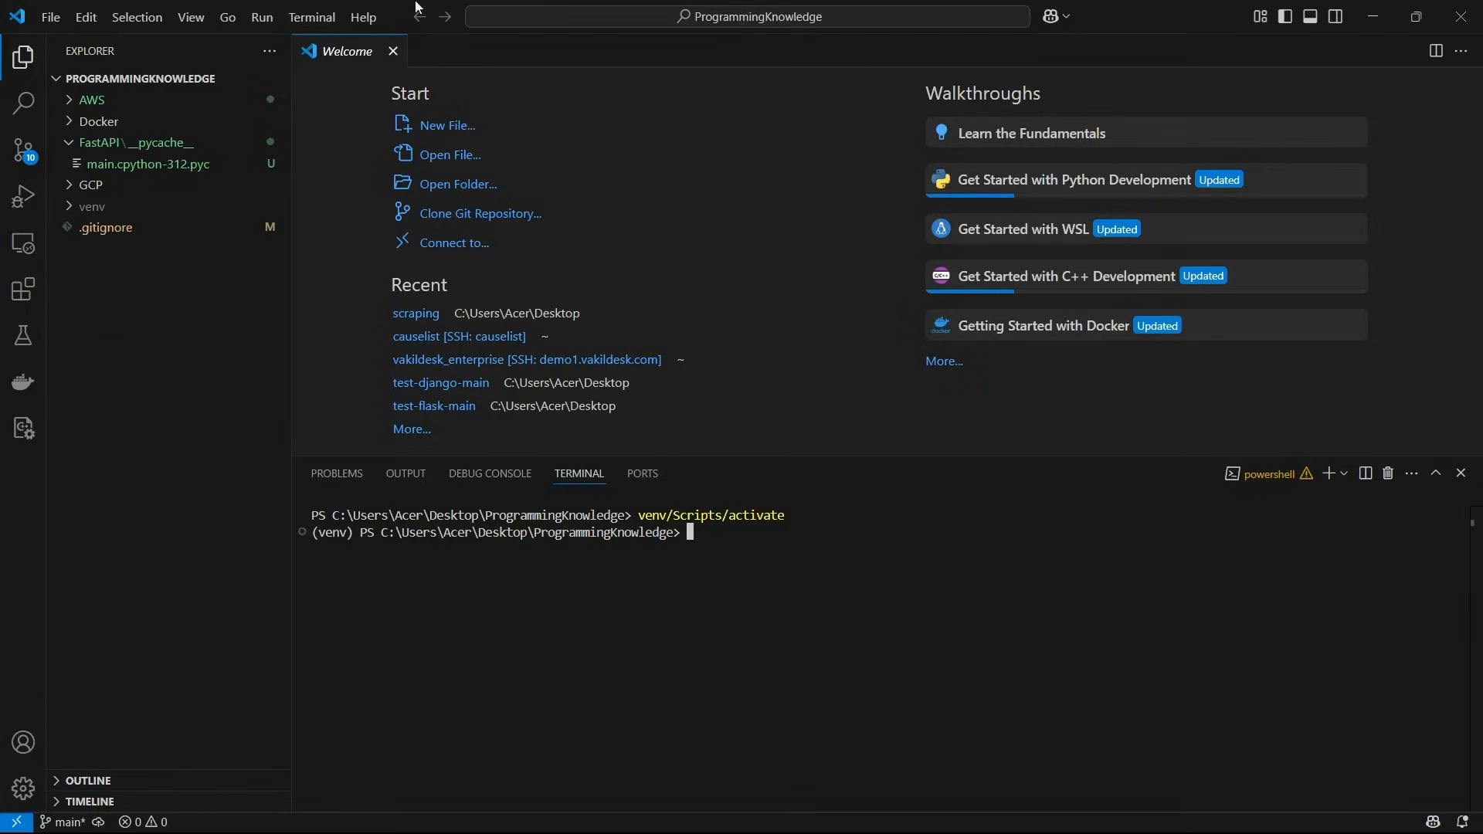
Change the terminal into the fastapi folder and create an empty main.py there.
{"action": "left_click", "coordinate": [135, 143]}
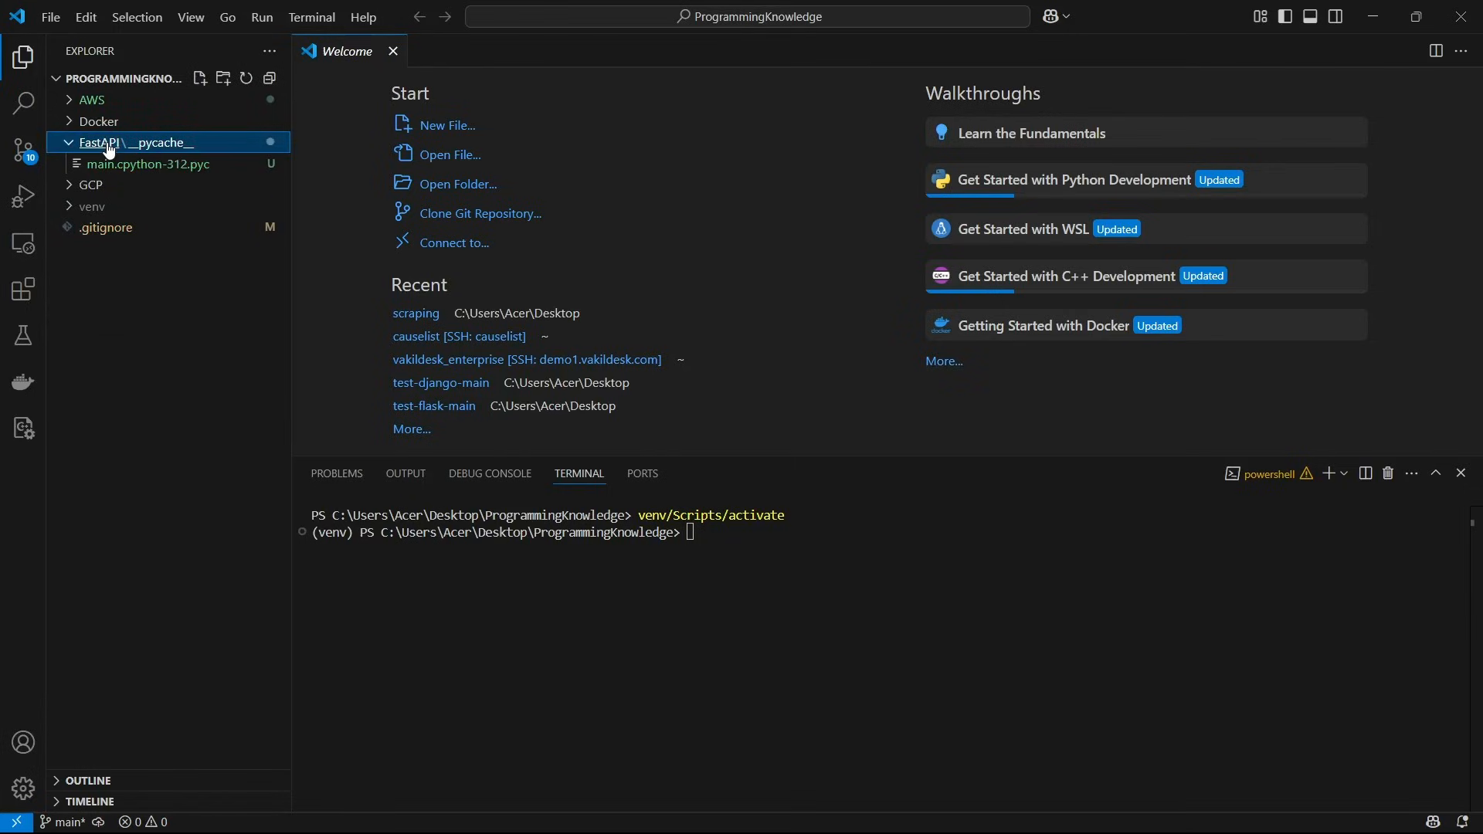
{"action": "type", "text": "cd fastapi"}
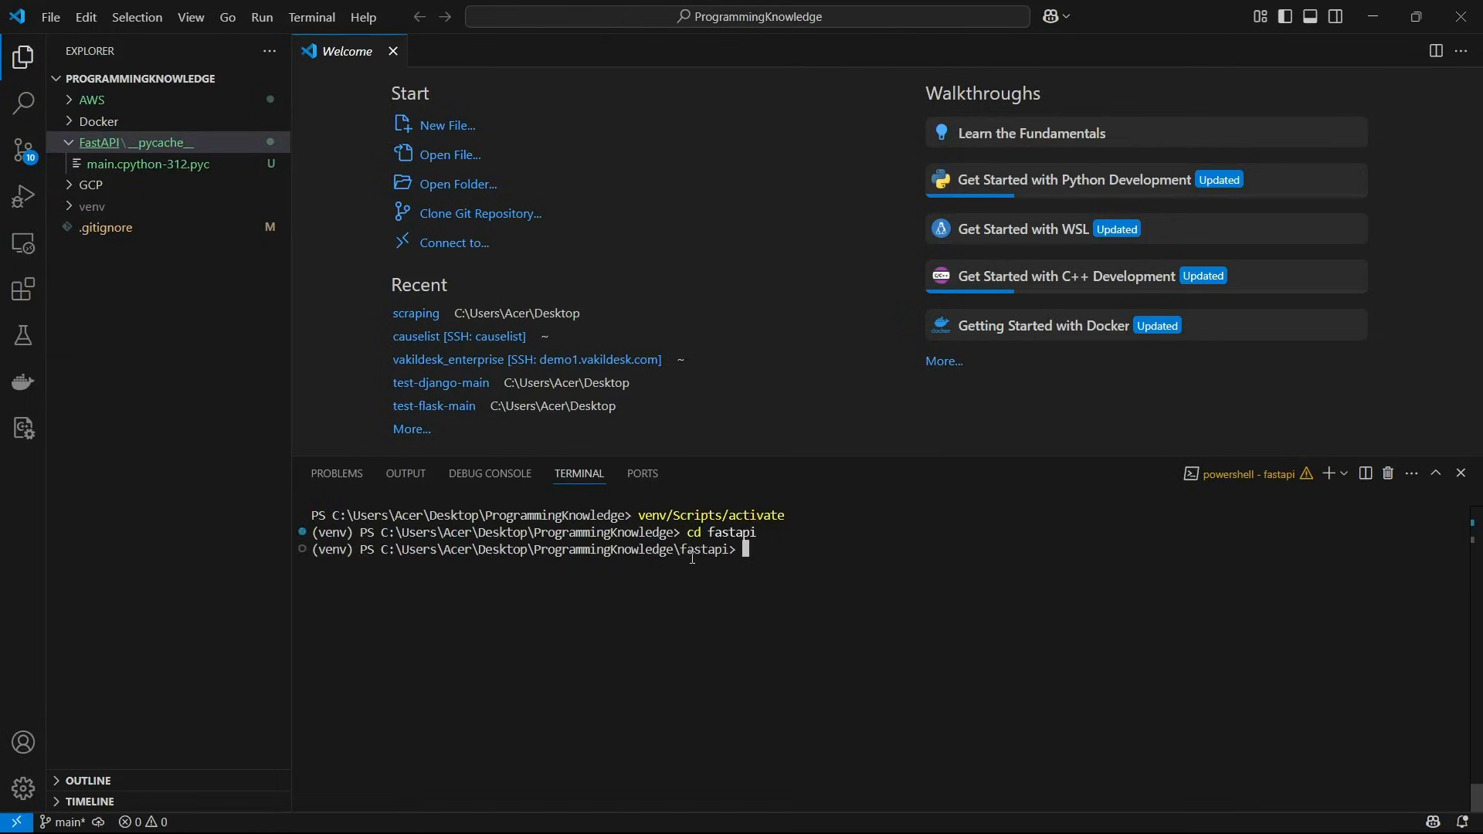
{"action": "mouse_move", "coordinate": [88, 154]}
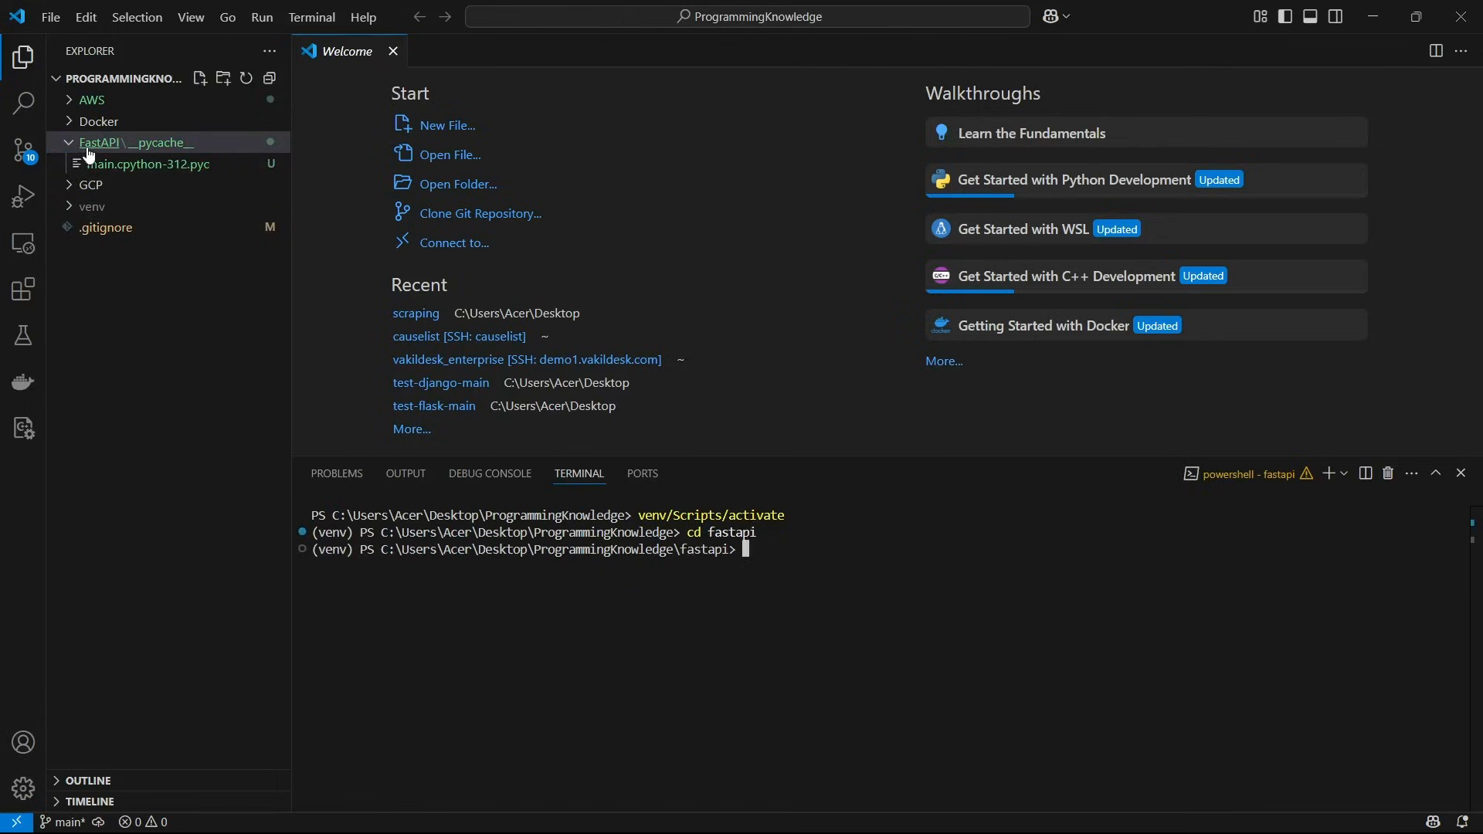
{"action": "right_click", "coordinate": [138, 142]}
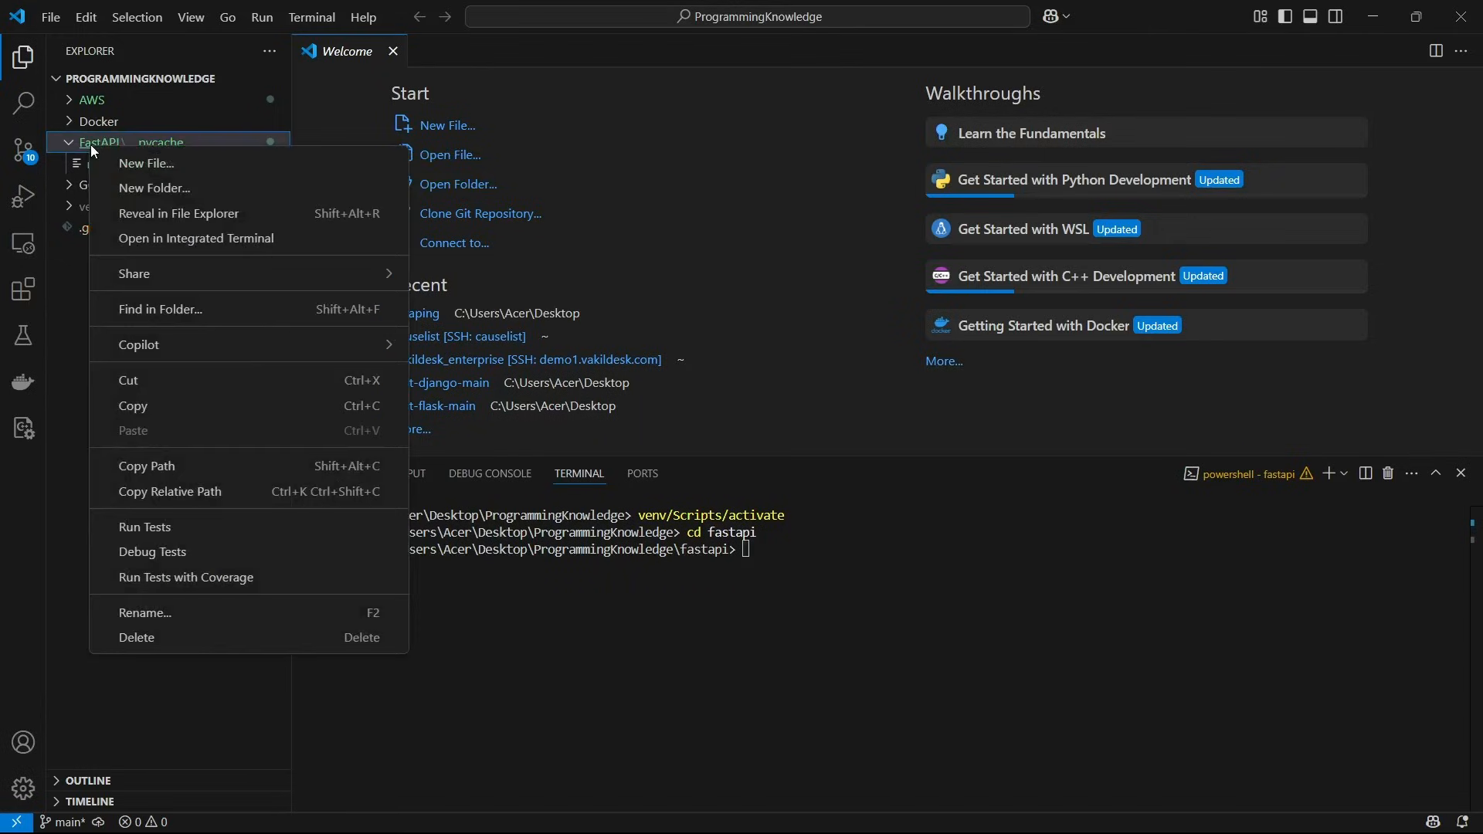
{"action": "left_click", "coordinate": [146, 164]}
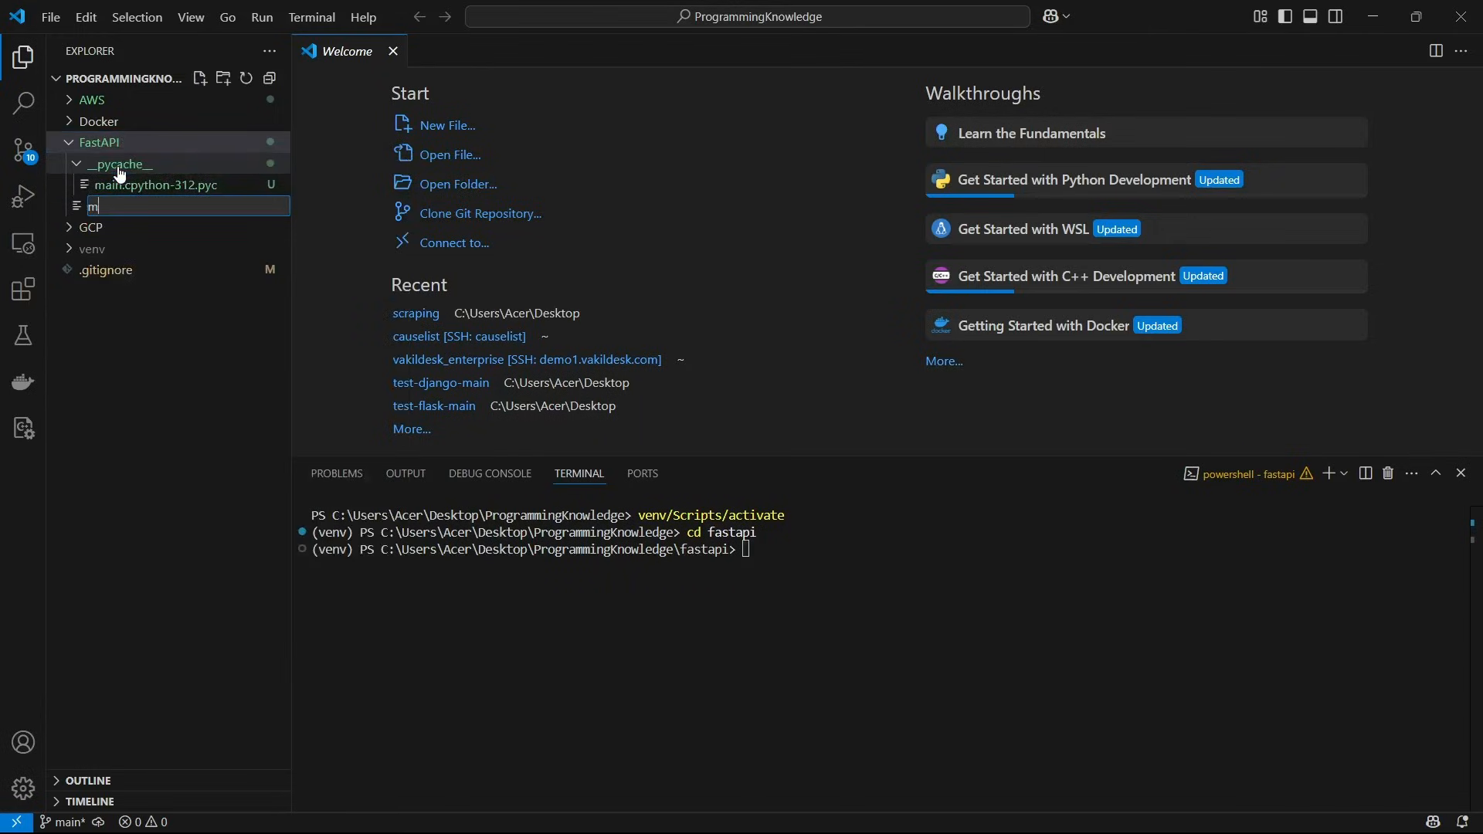
{"action": "type", "text": "ain.py"}
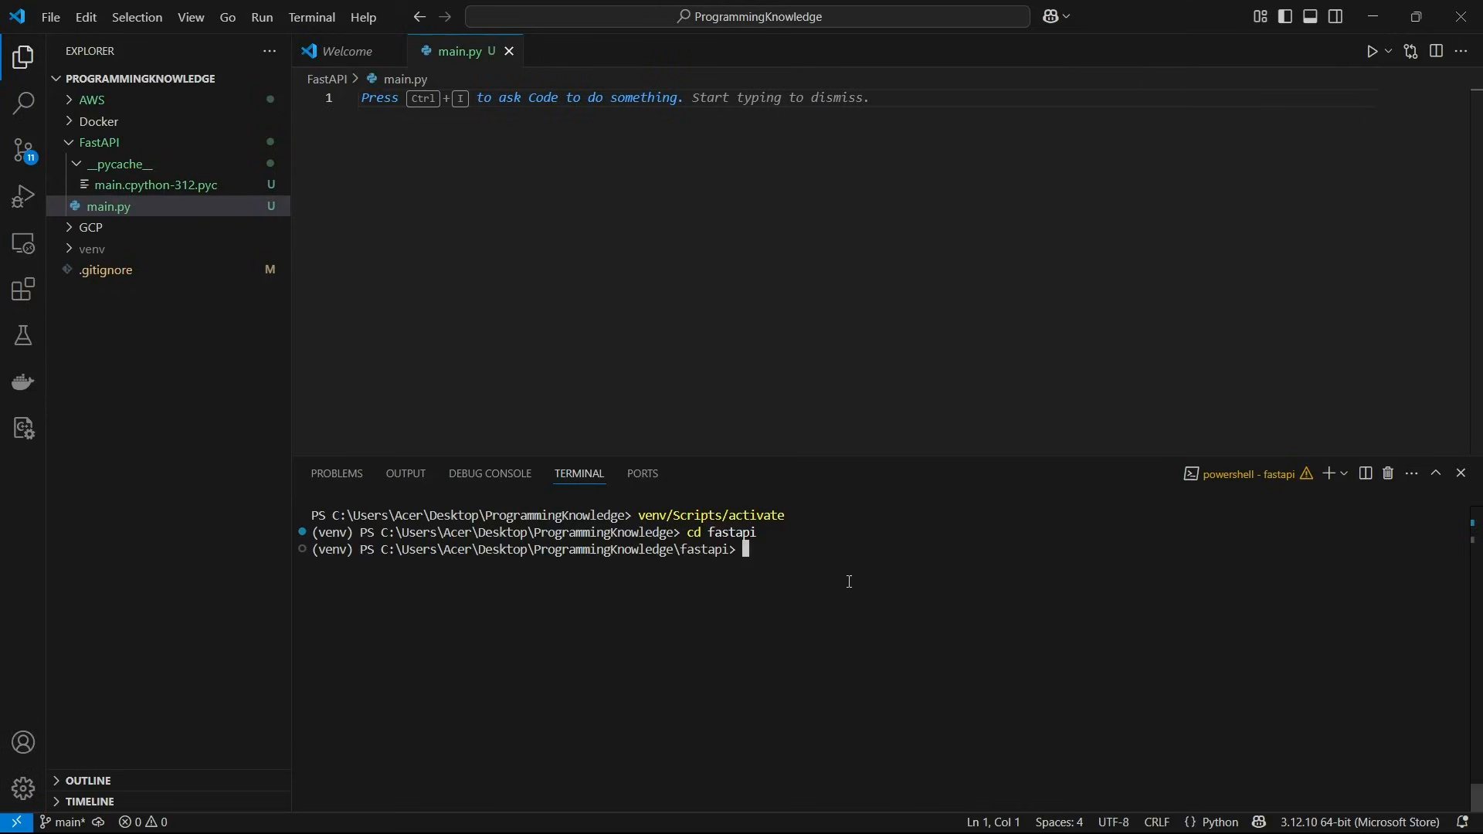
Install the fastapi package with pip in the virtual environment.
{"action": "type", "text": "pip"}
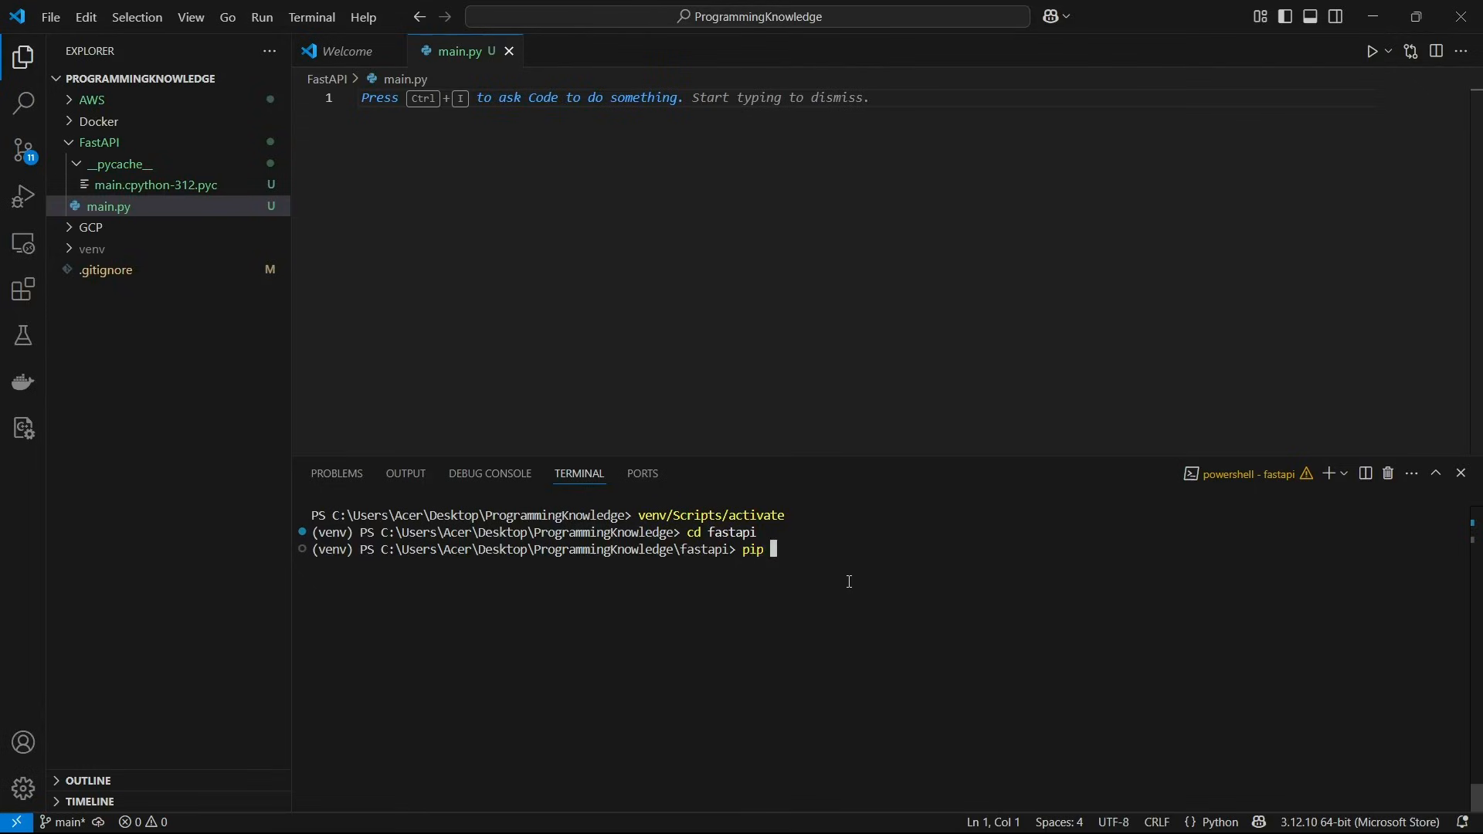
{"action": "type", "text": "inst"}
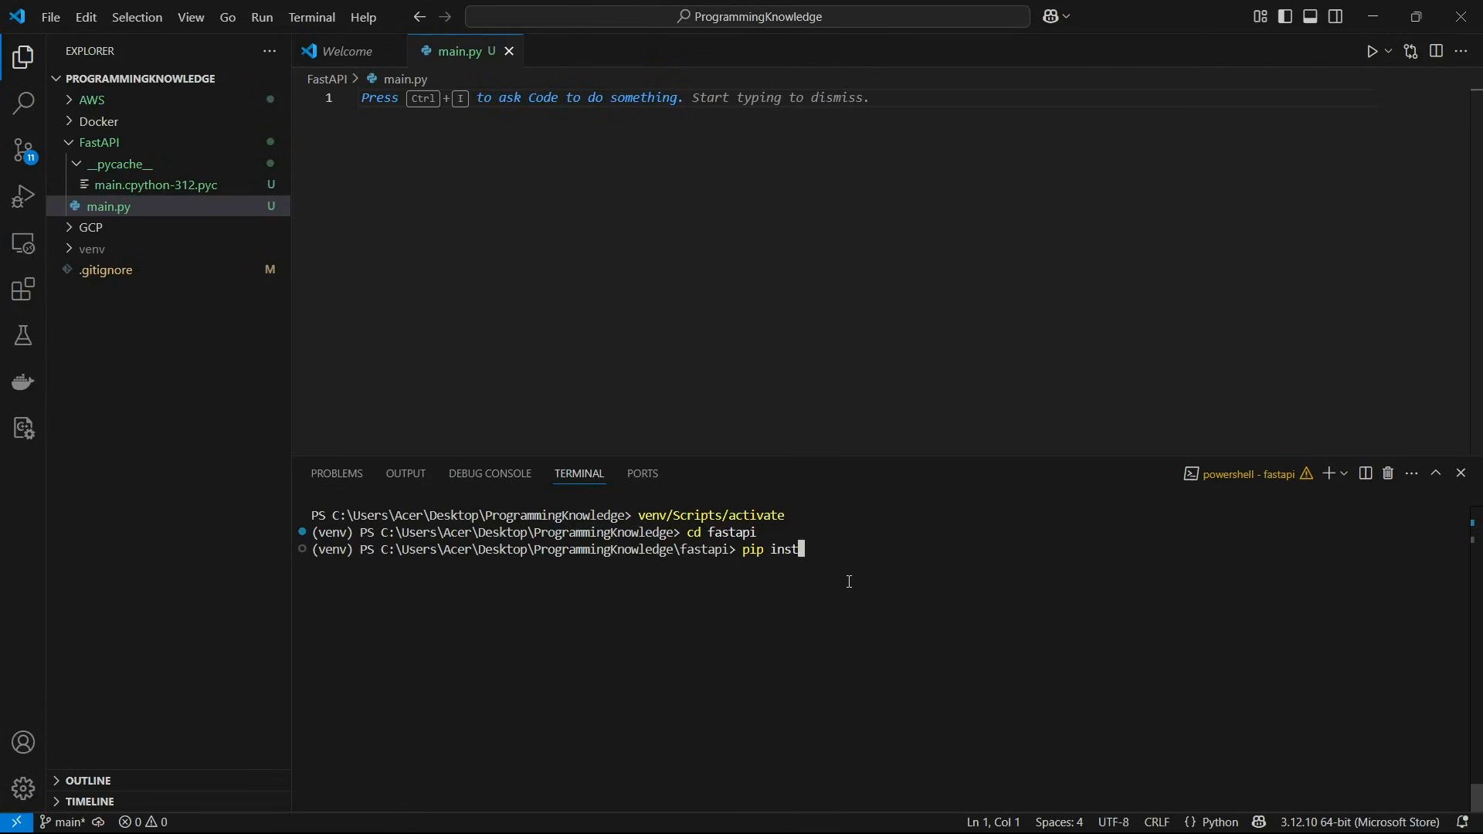
{"action": "type", "text": "all fast"}
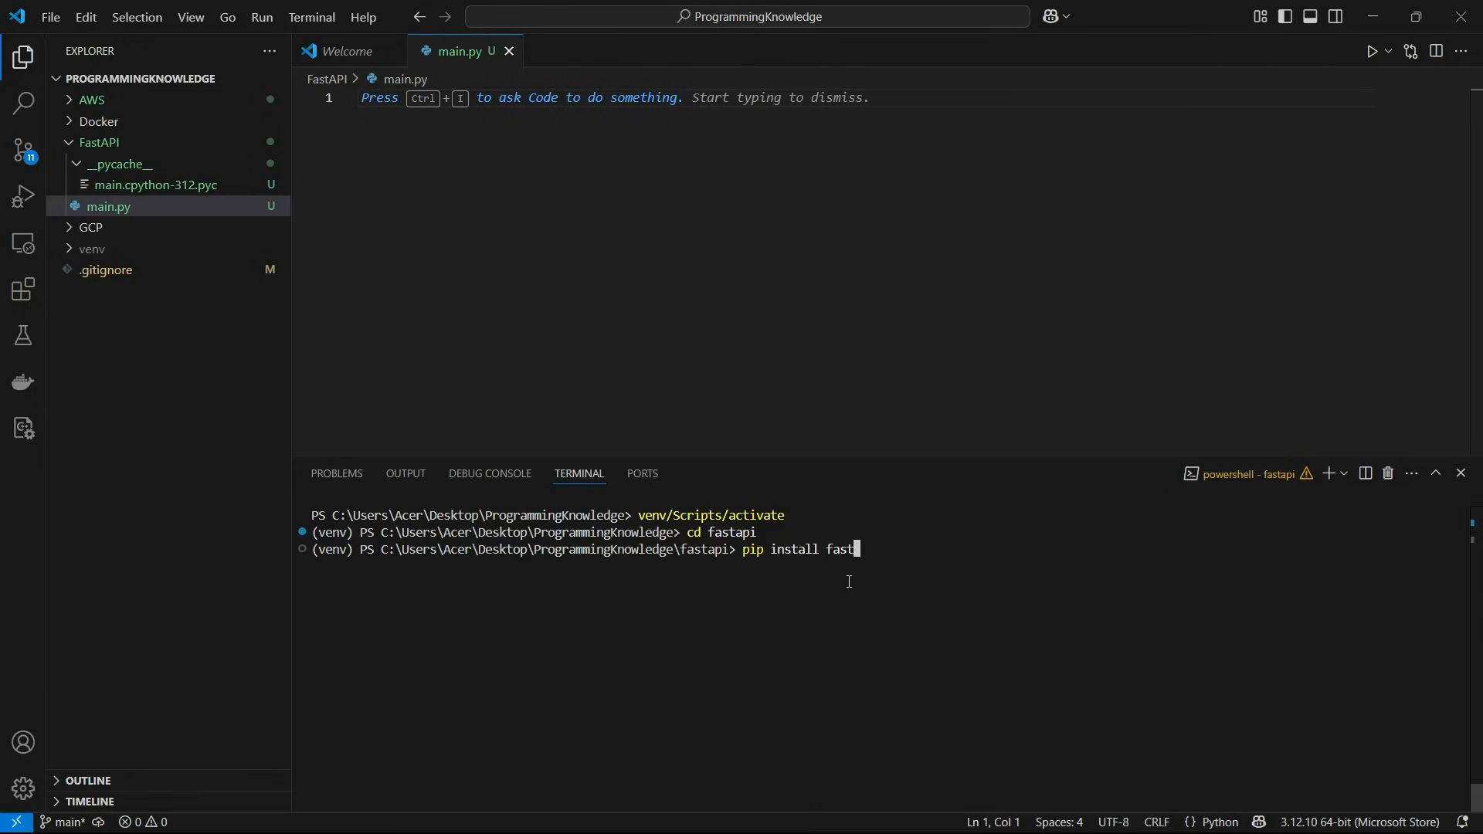
{"action": "type", "text": "api"}
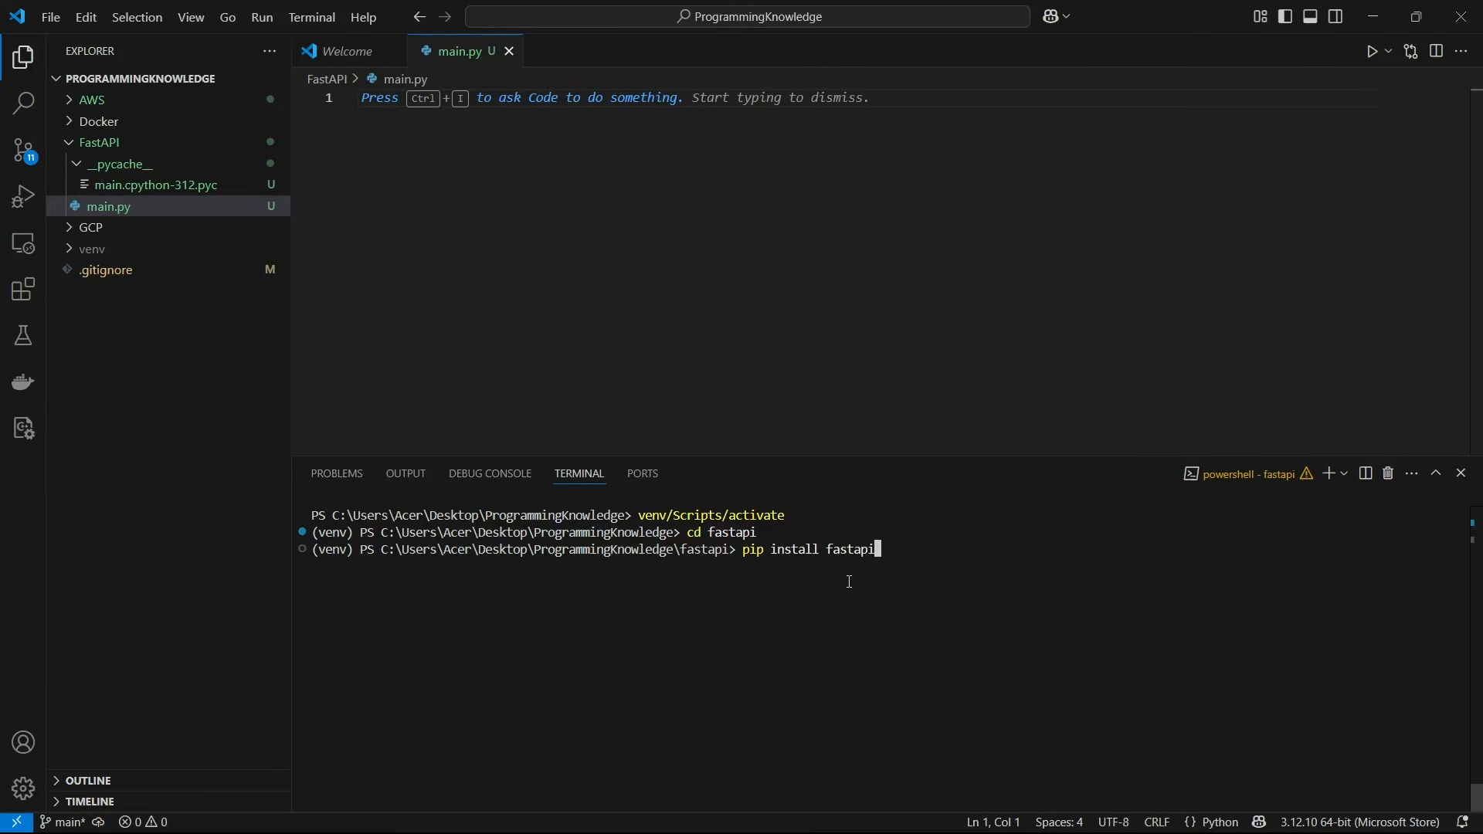
{"action": "key", "text": "Return"}
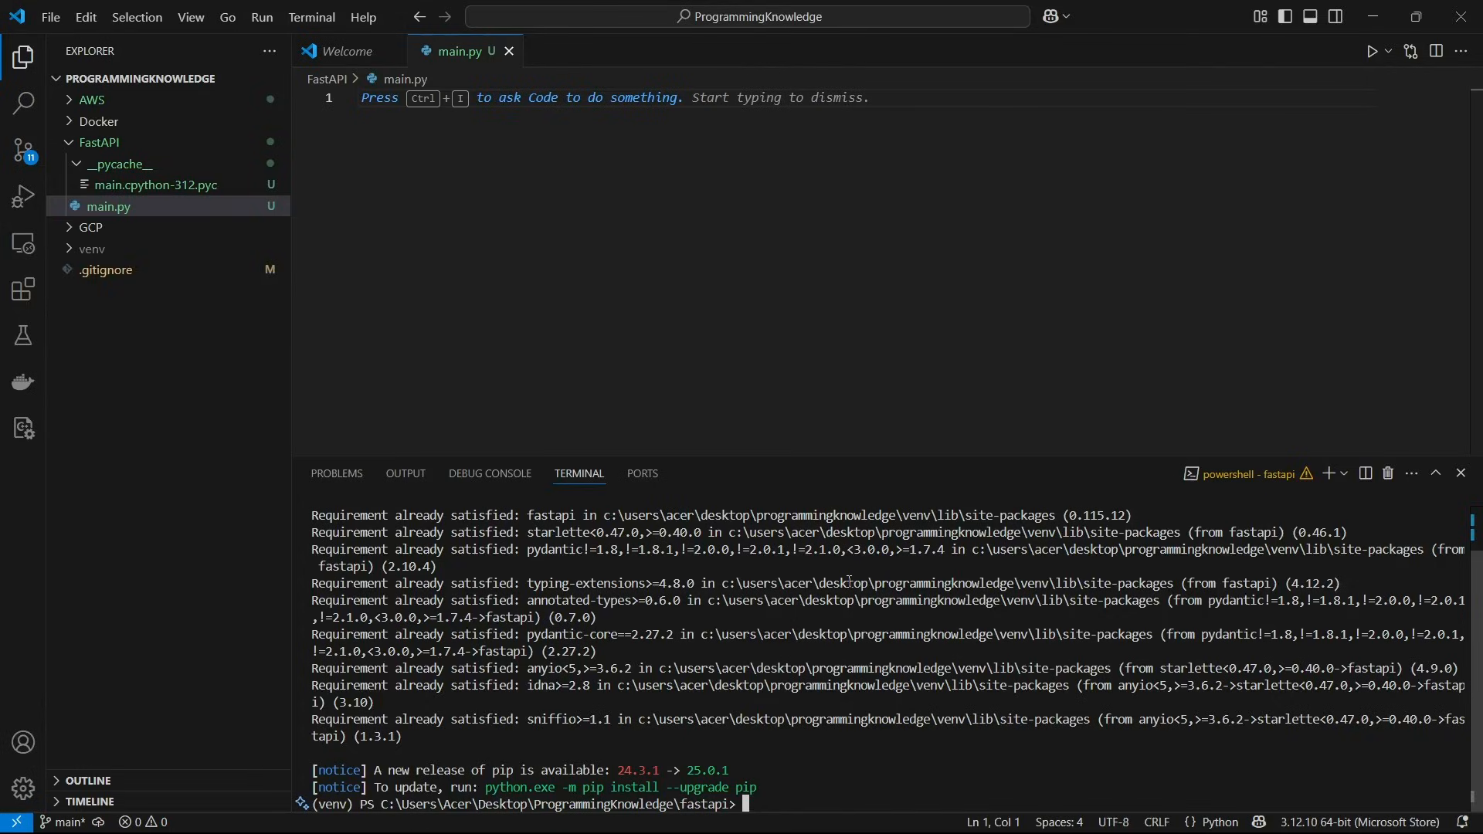
Install uvicorn with pip.
{"action": "type", "text": "pip install u"}
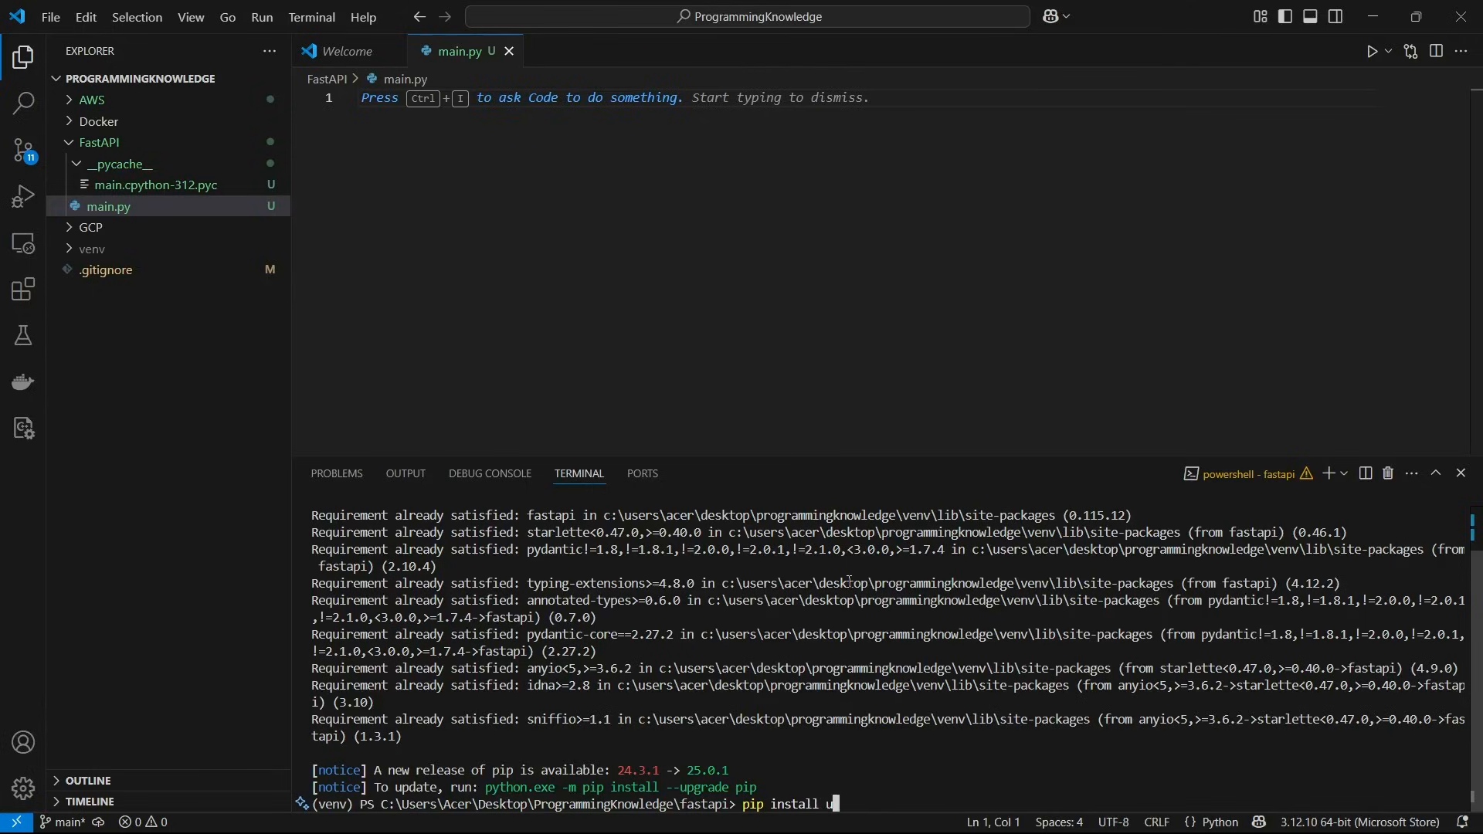
{"action": "type", "text": "vicorn"}
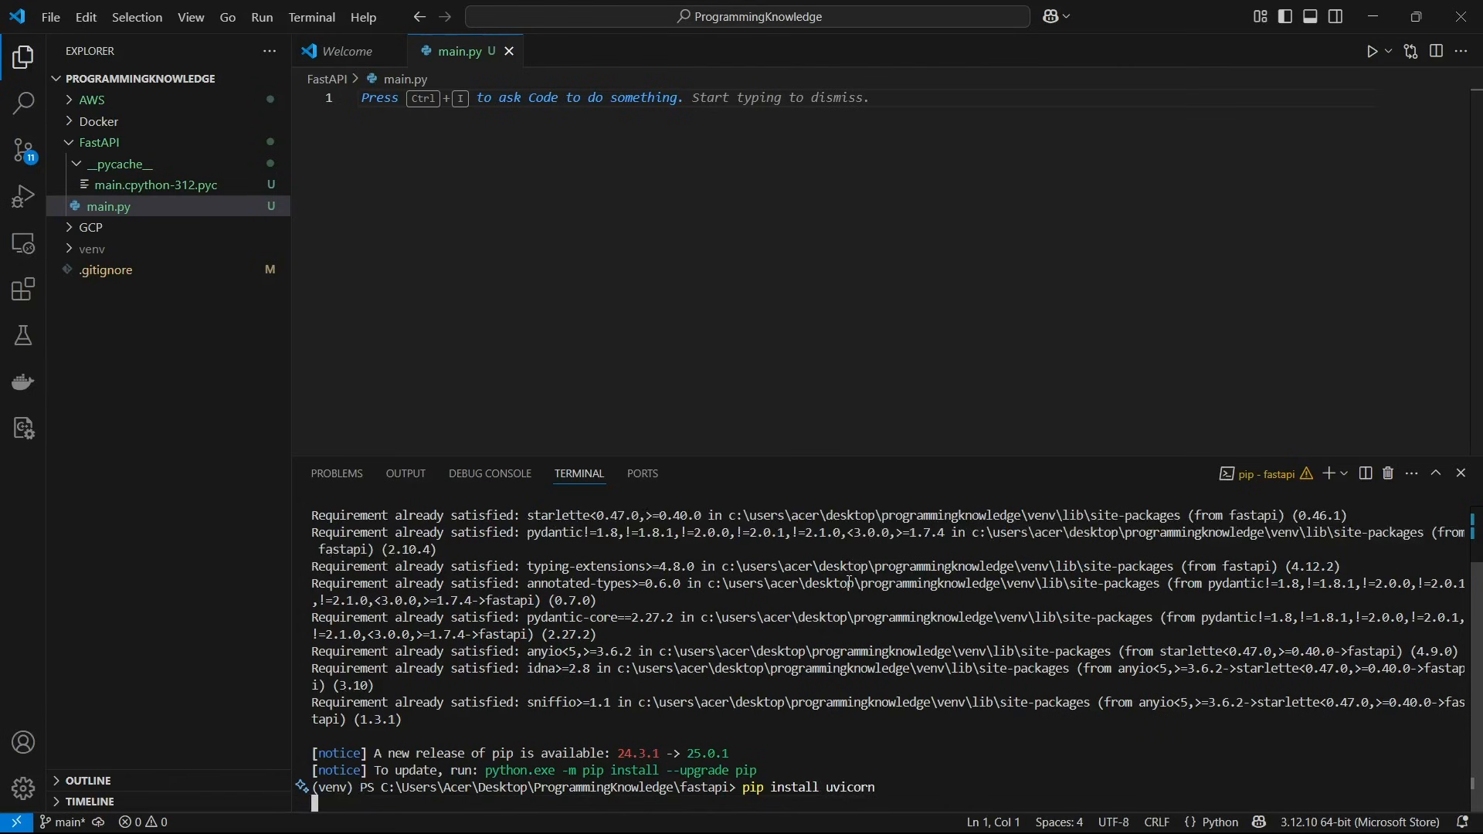
{"action": "key", "text": "Return"}
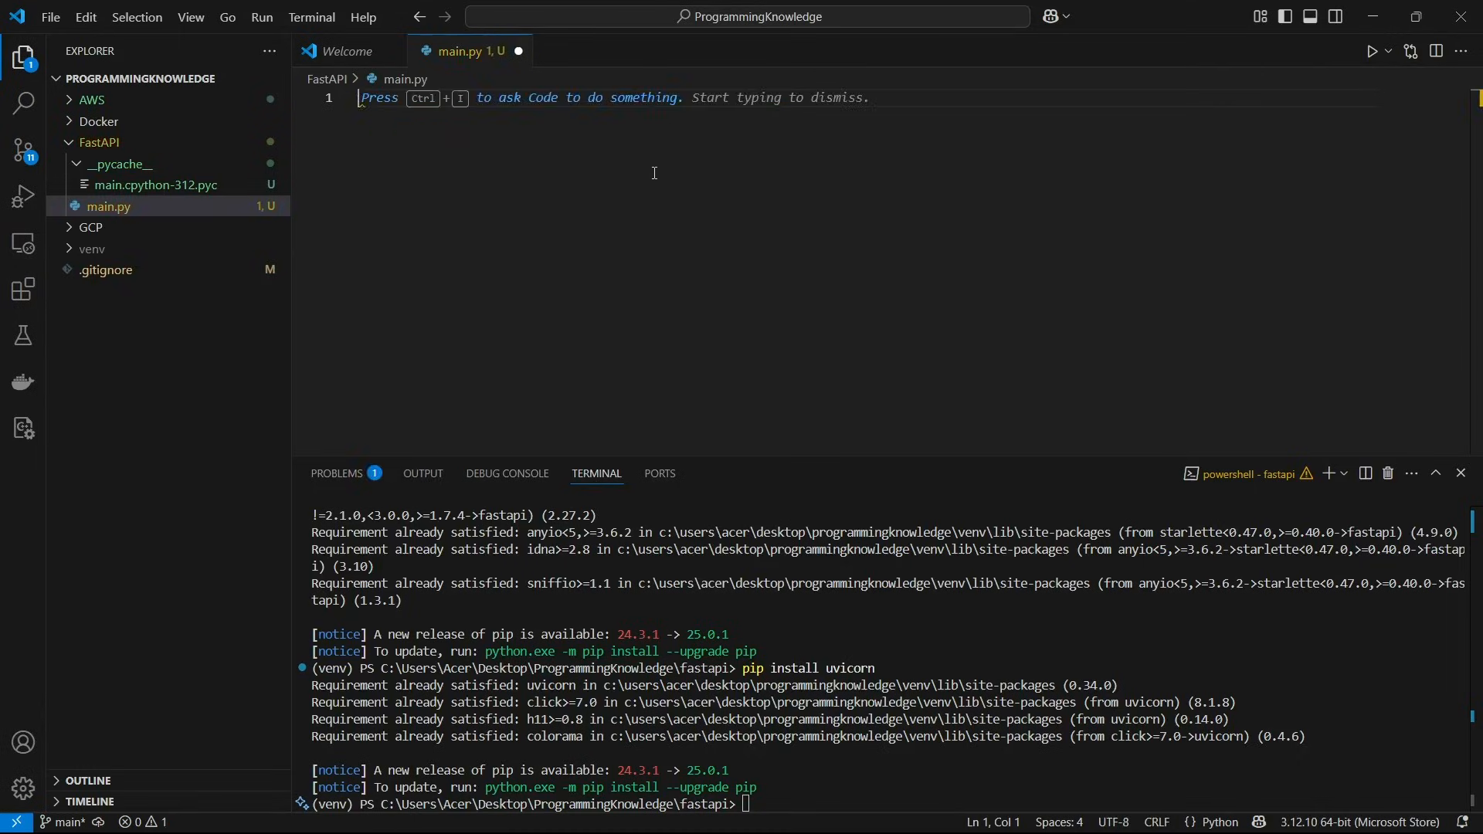
Write FastAPI and CORSMiddleware imports, app = FastAPI(), and a read_root function in main.py.
{"action": "type", "text": "from f"}
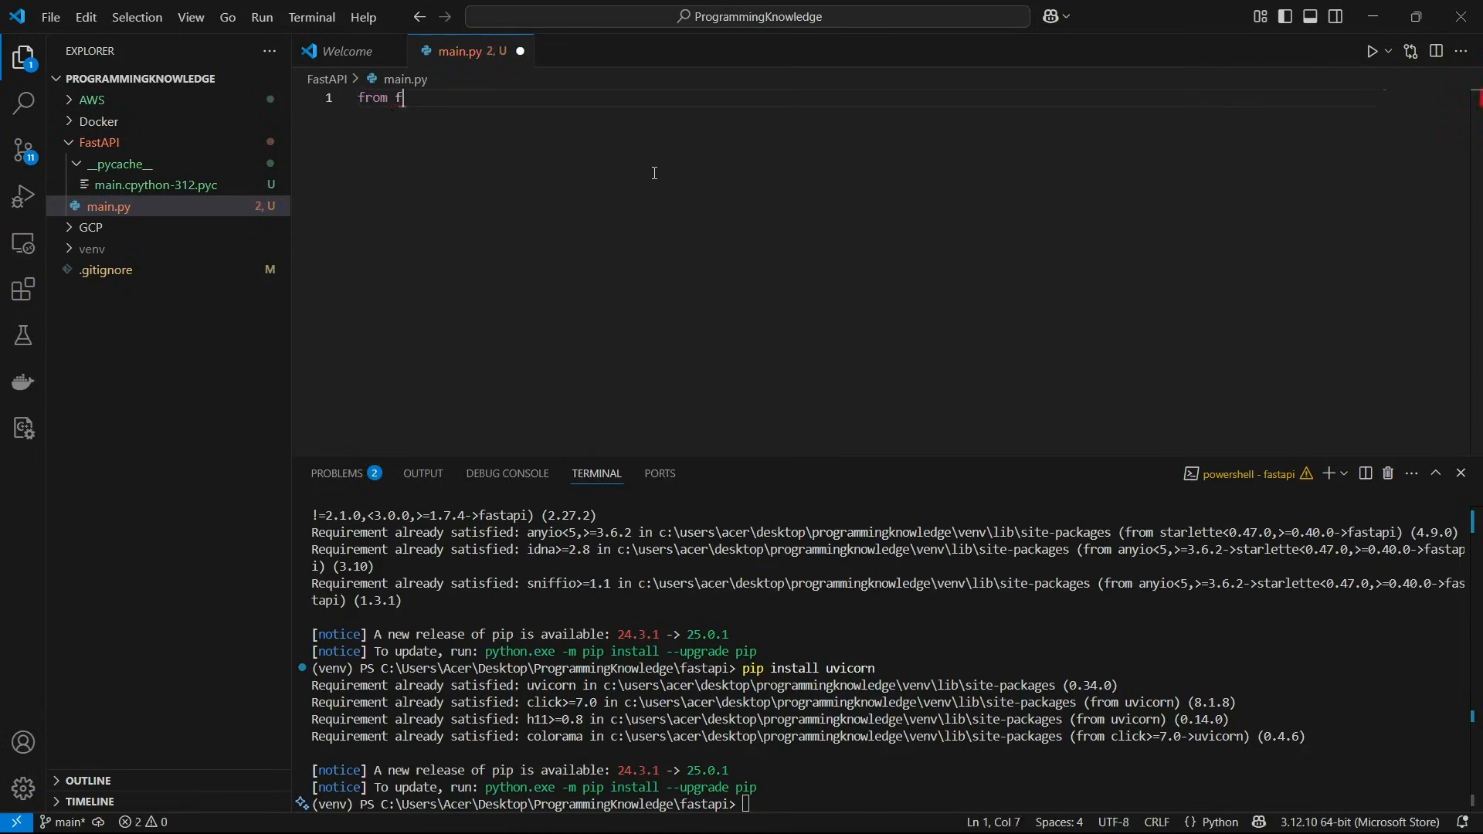
{"action": "type", "text": "astapi impp"}
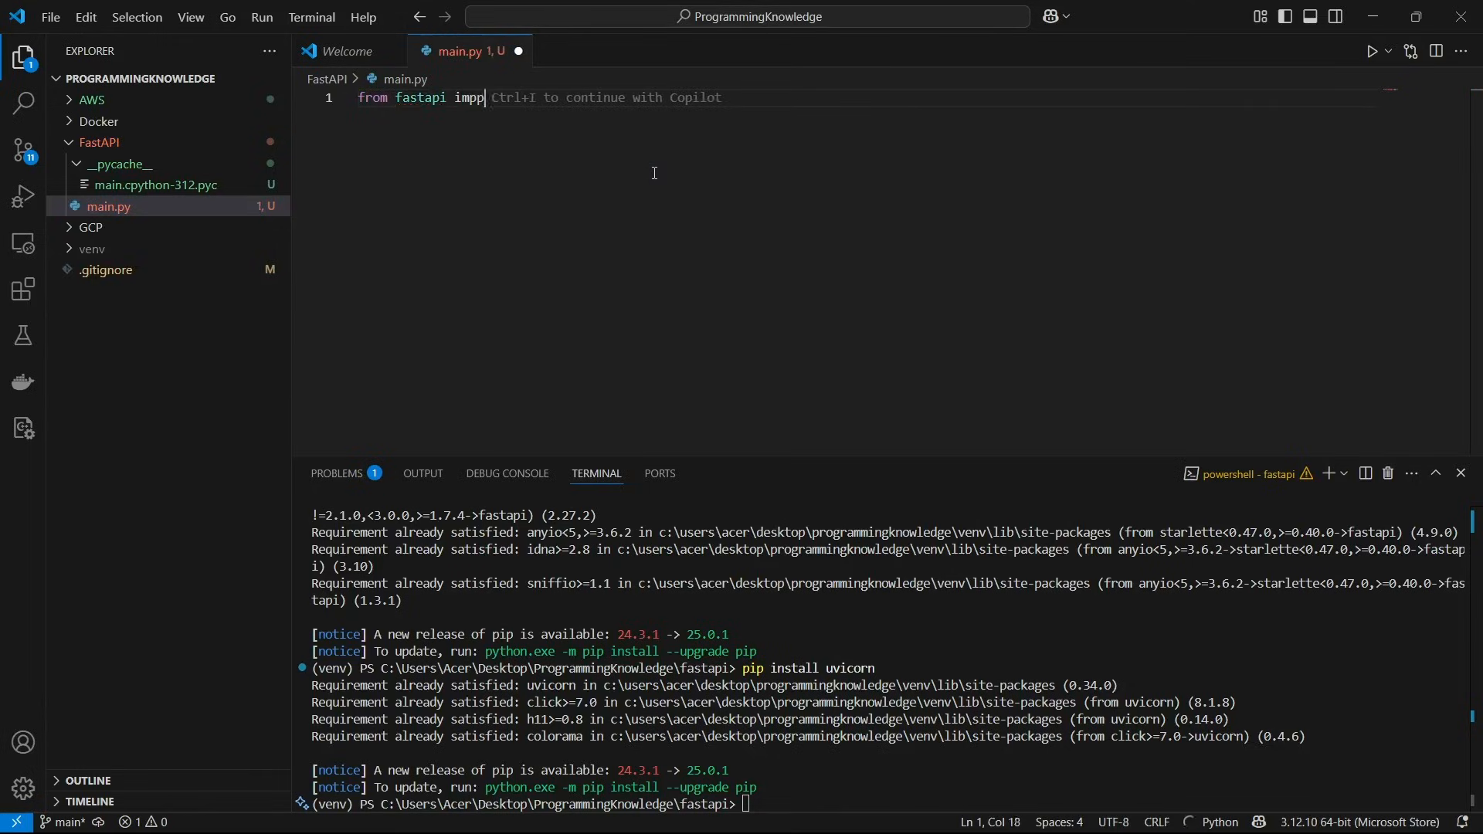
{"action": "type", "text": "rt FastAPI"}
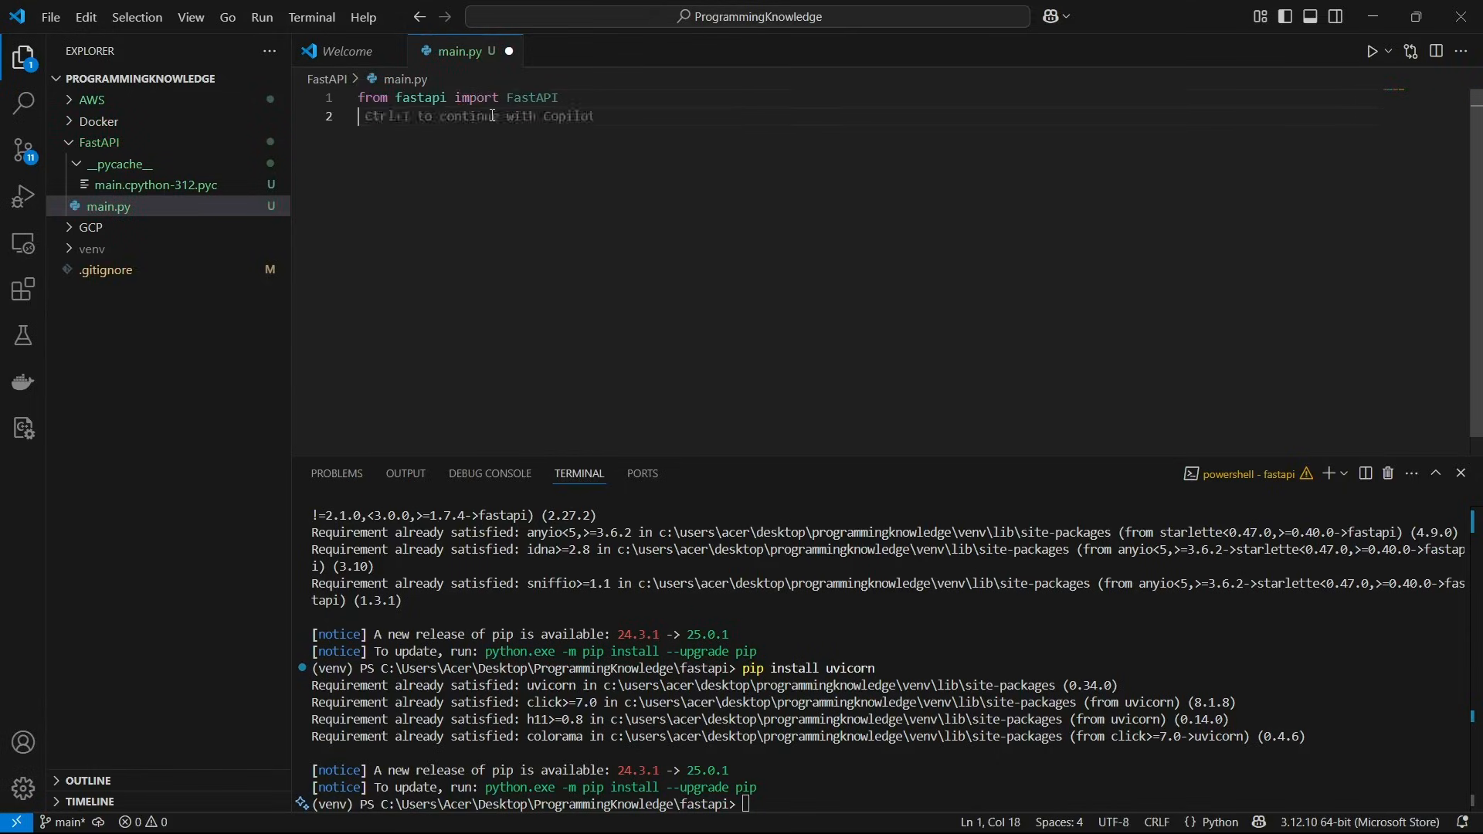
{"action": "type", "text": "from fastapi.middleware.cors import CORSMiddleware"}
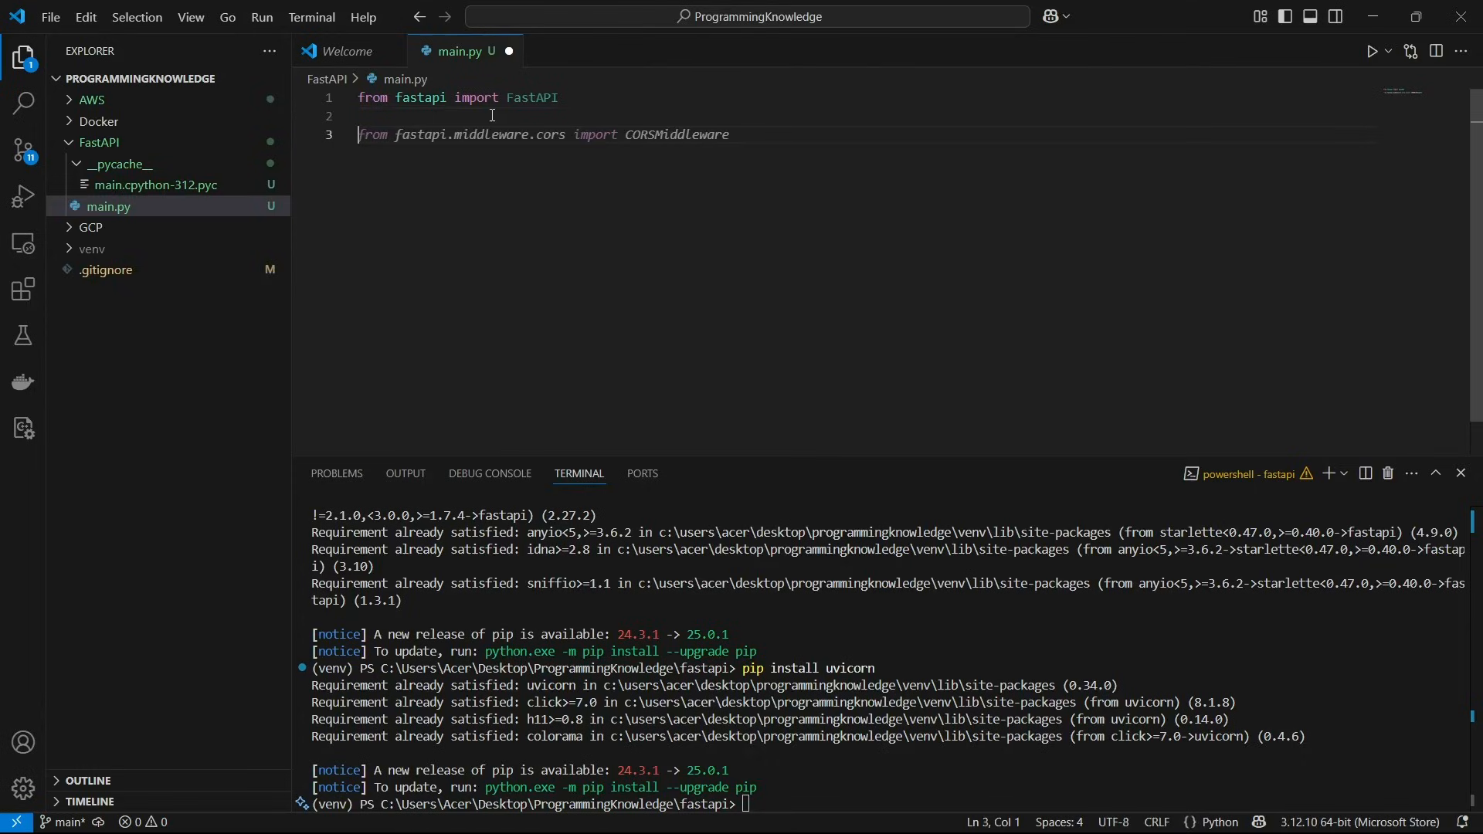
{"action": "type", "text": "app = FastAPI()"}
{"action": "type", "text": "@app.get(\"/\")"}
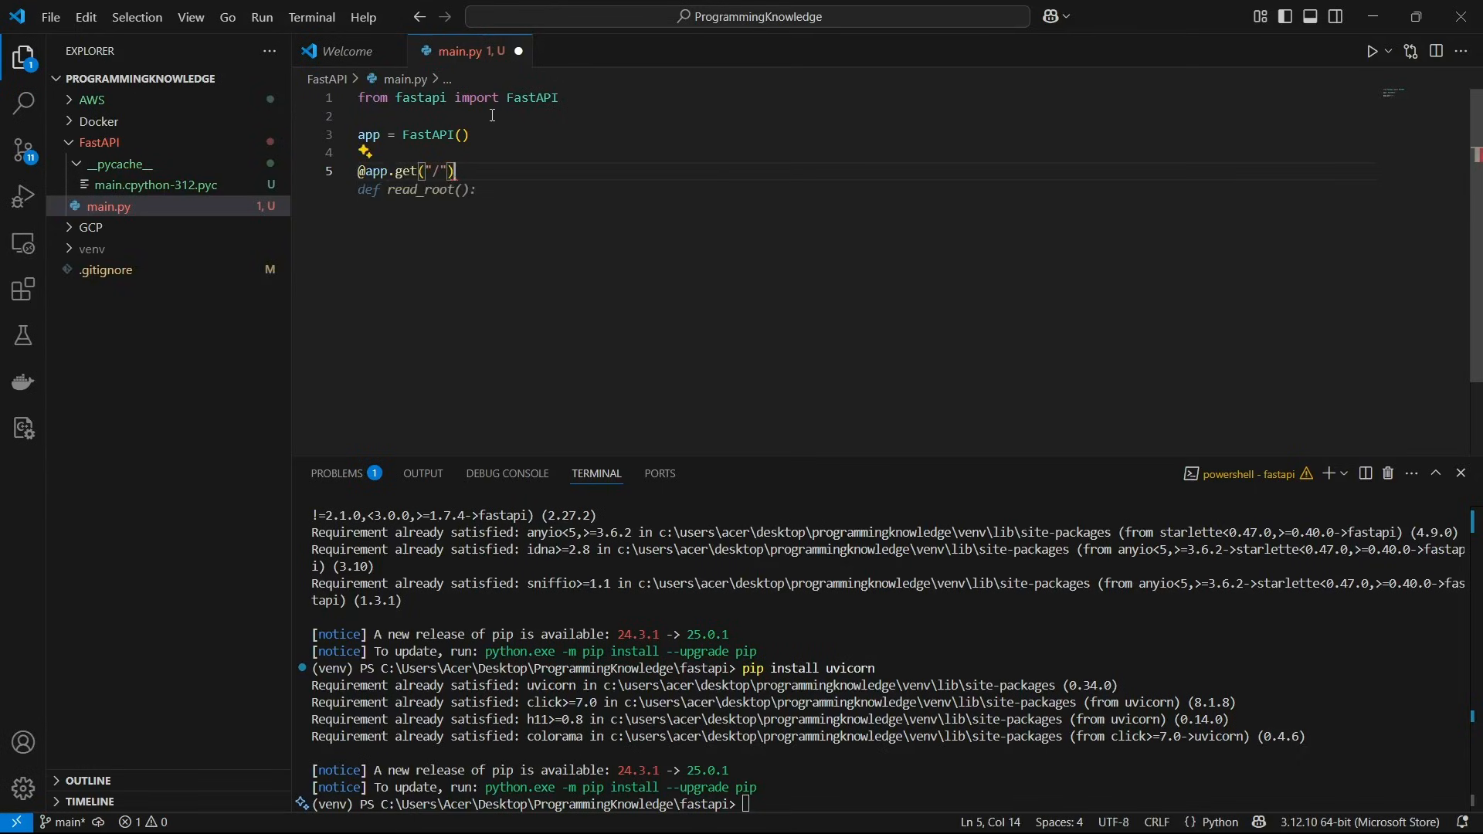
{"action": "key", "text": "Enter"}
{"action": "type", "text": "def"}
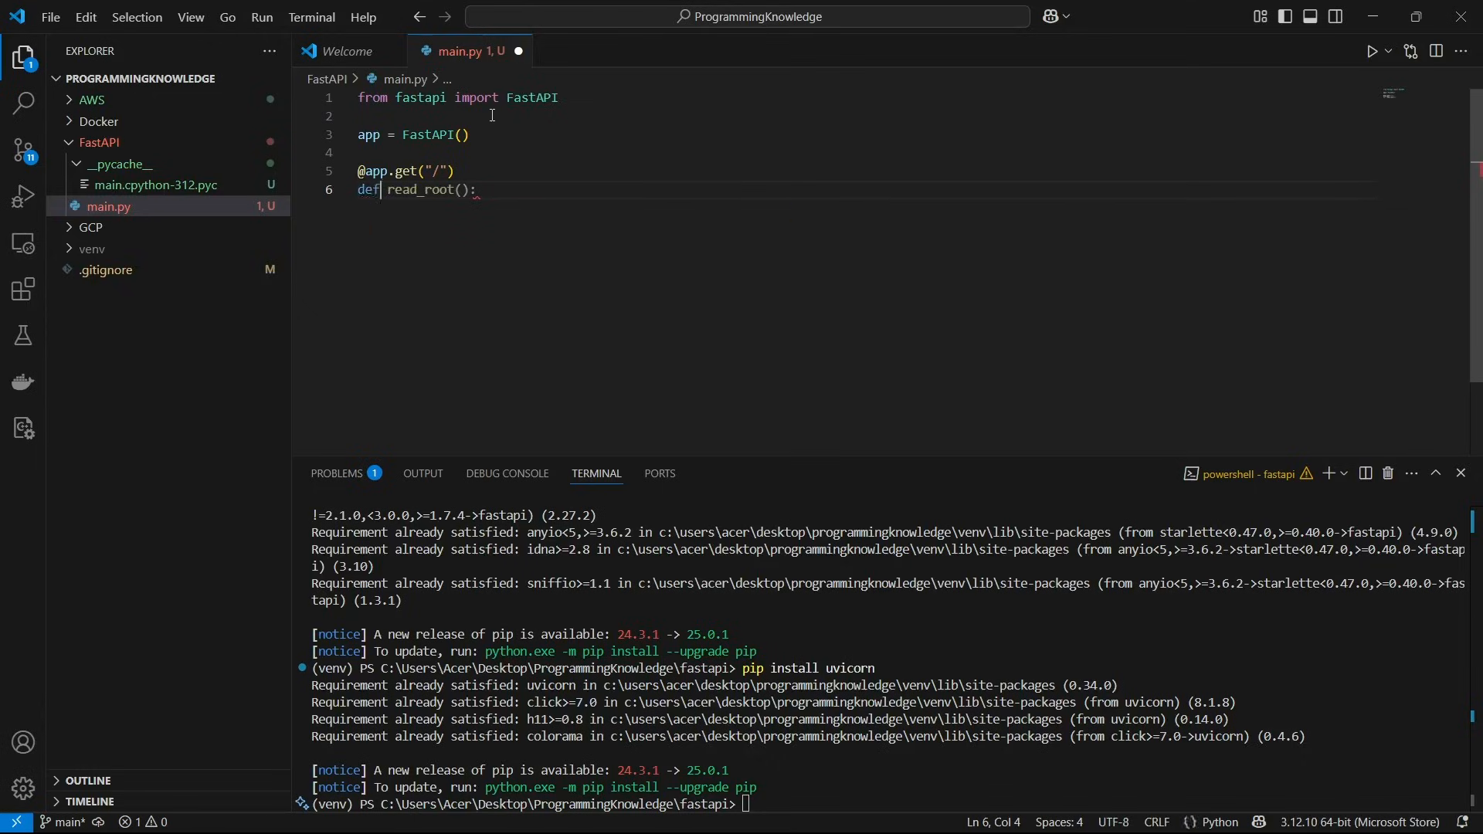
{"action": "left_click", "coordinate": [426, 189]}
{"action": "type", "text": "return {\"Hello\": \"World\"}"}
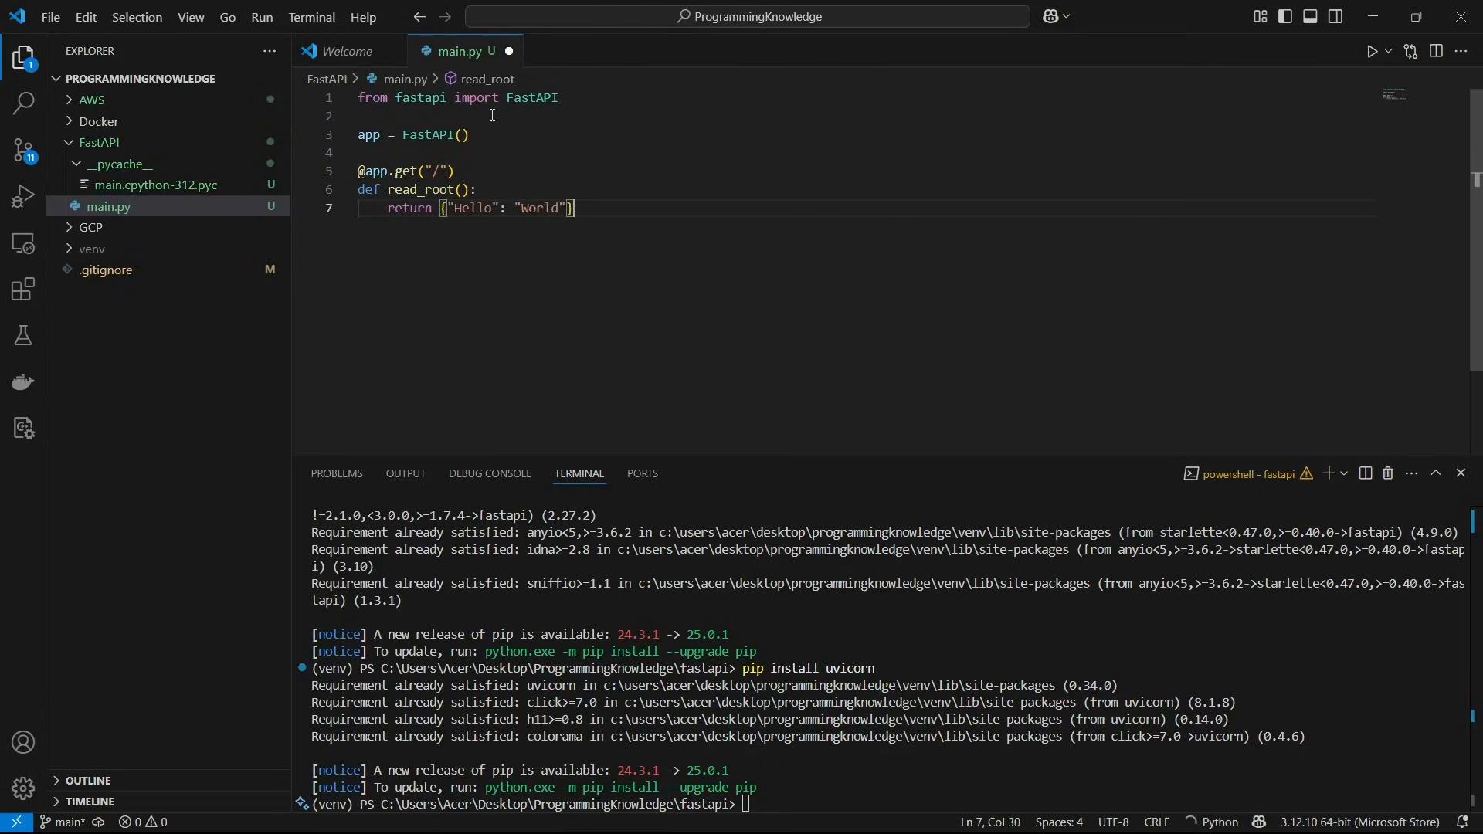
{"action": "mouse_move", "coordinate": [509, 50]}
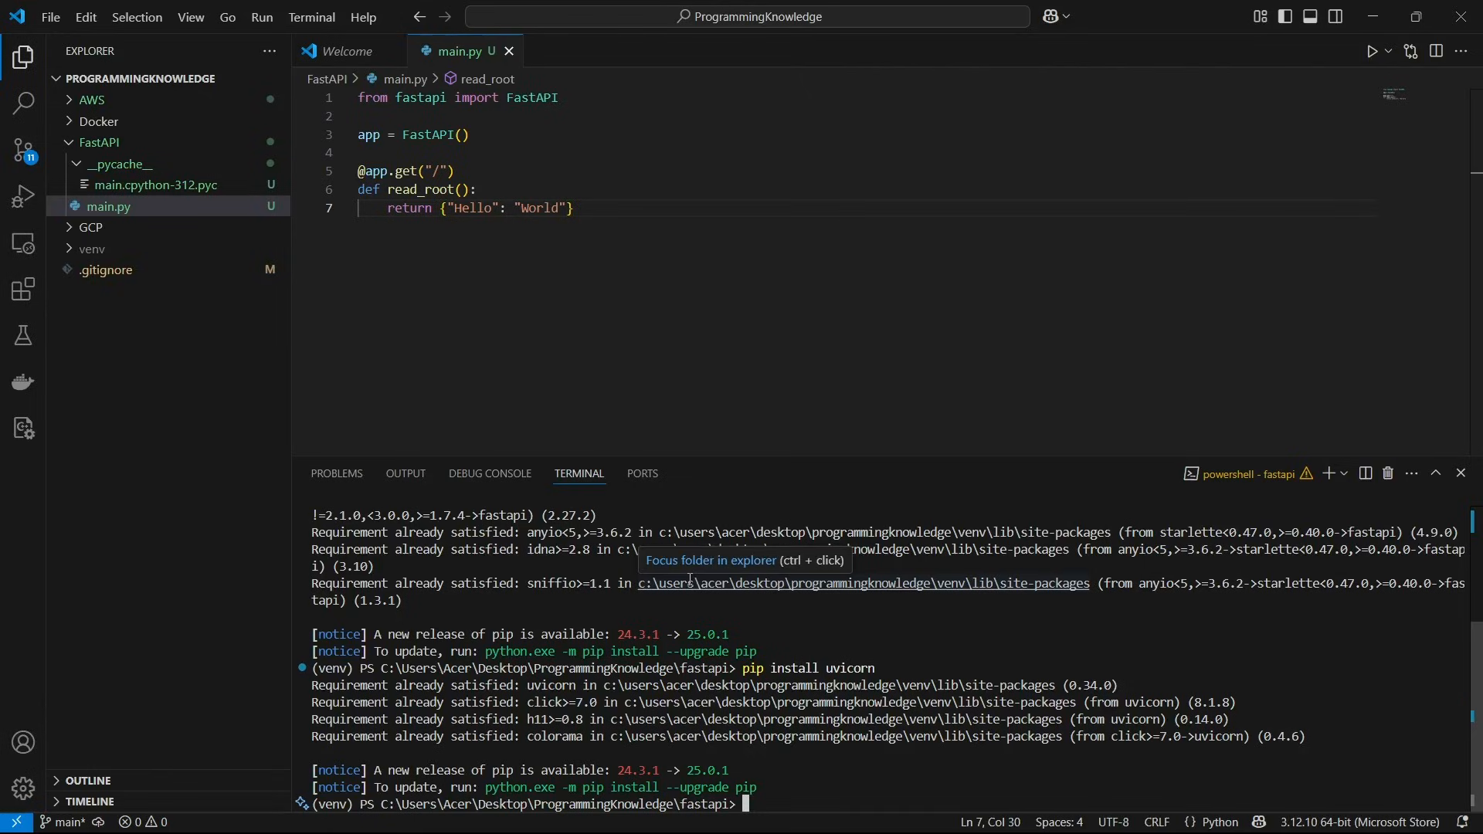
Run uvicorn main:app, stop the server, and retype the command.
{"action": "type", "text": "uvi"}
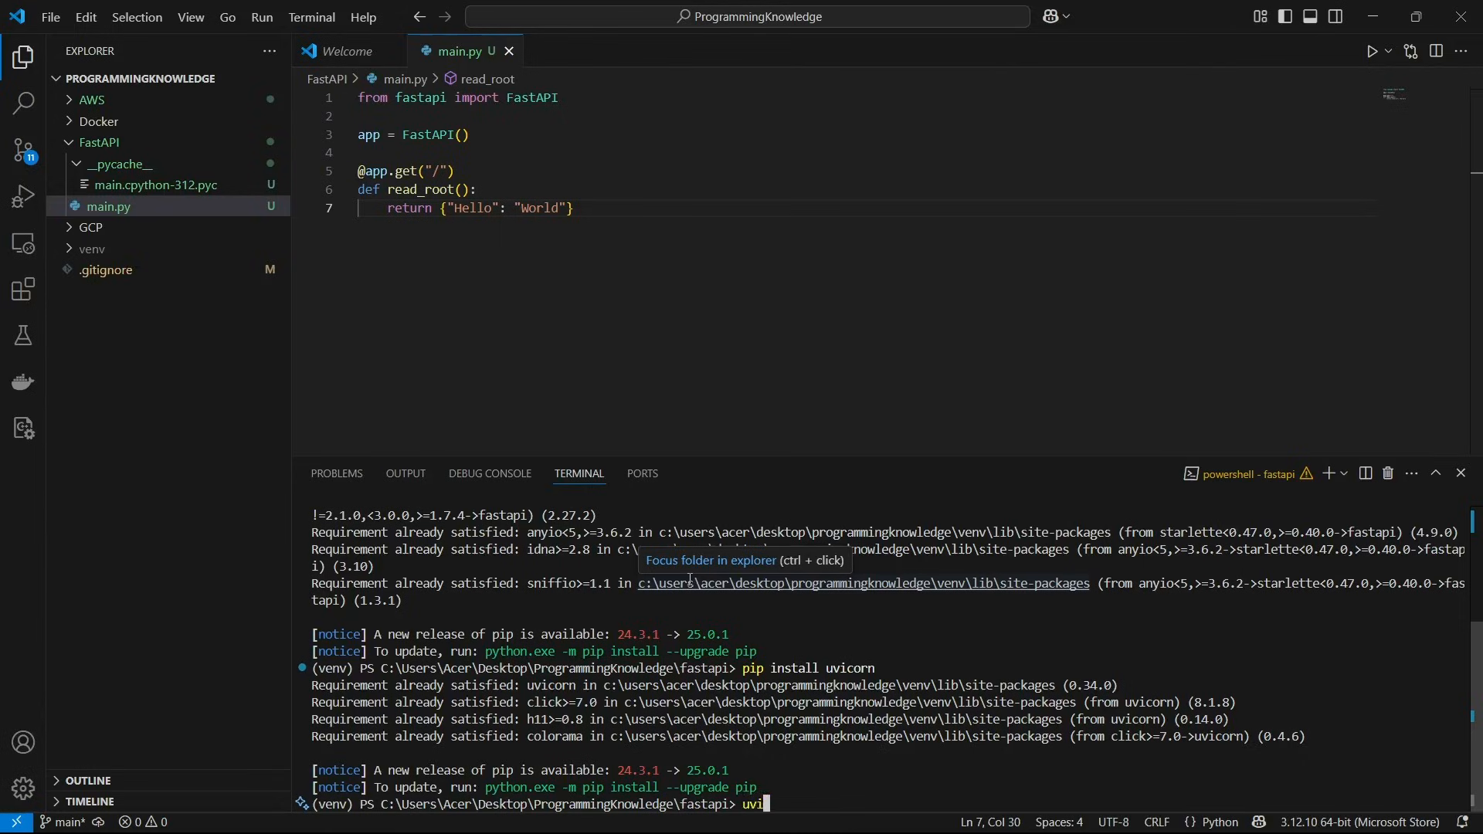
{"action": "type", "text": "corn"}
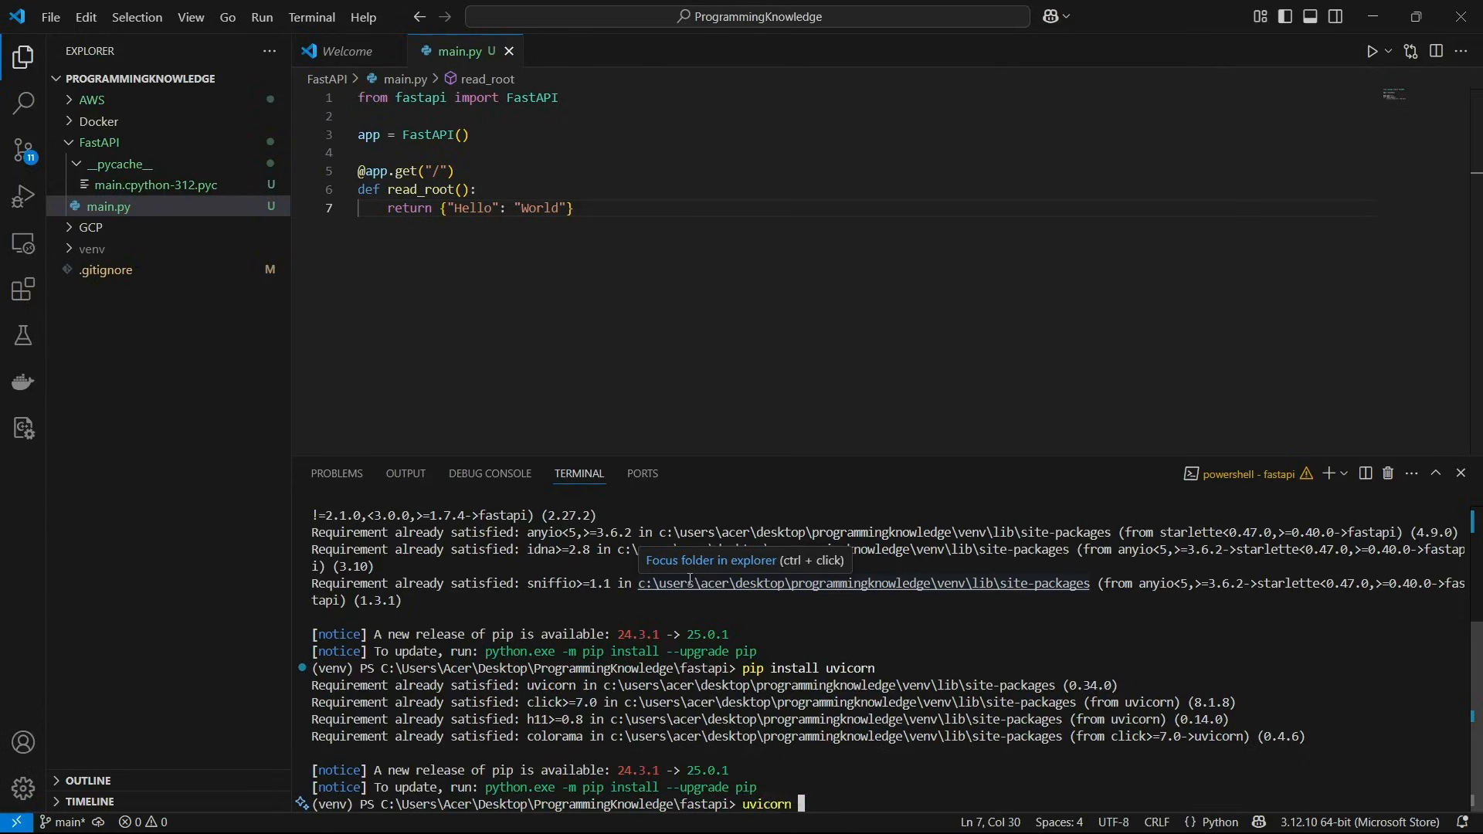
{"action": "type", "text": "main:"}
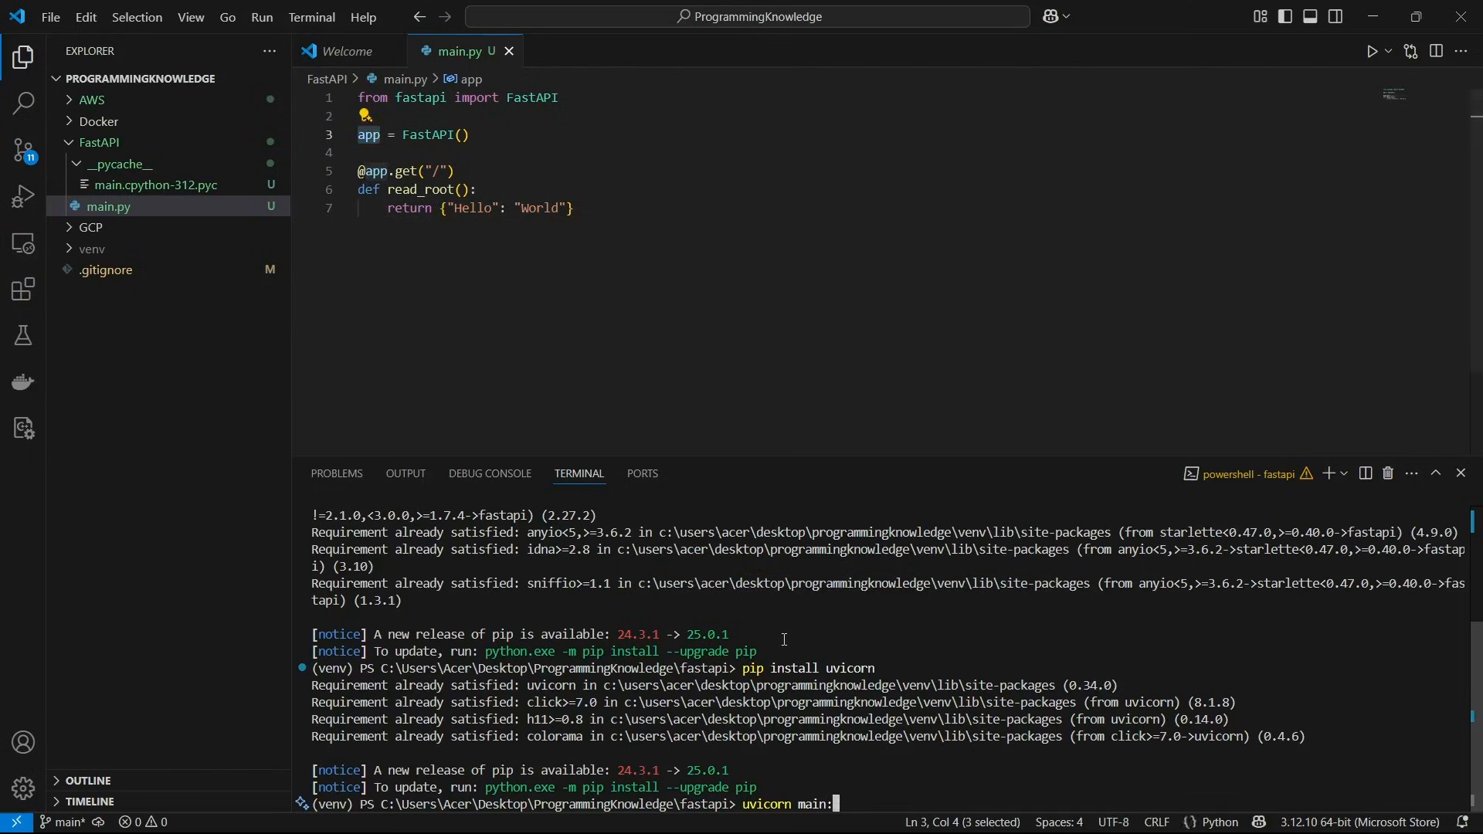
{"action": "type", "text": "app"}
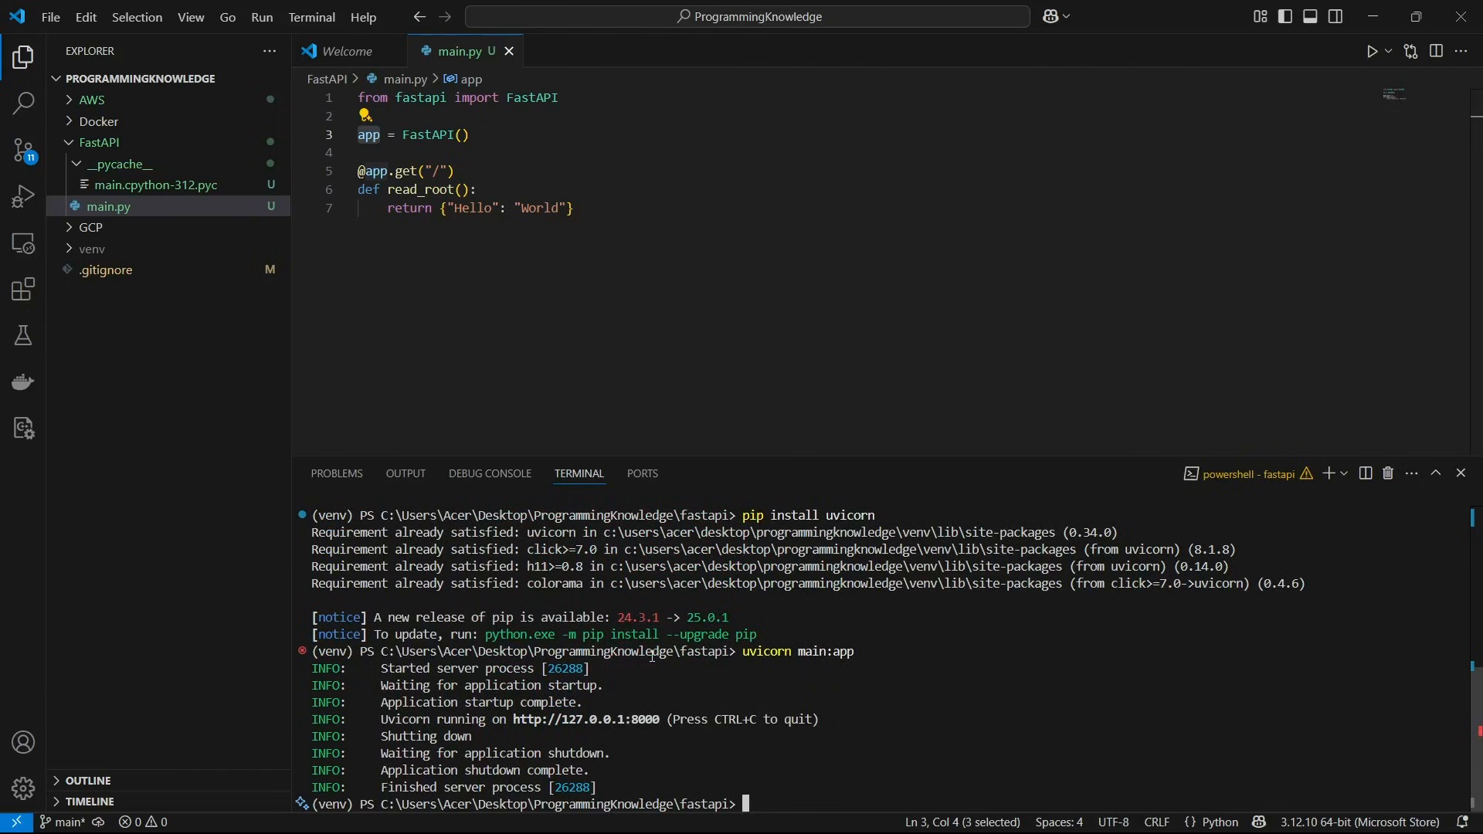
{"action": "type", "text": "uvicorn main:app"}
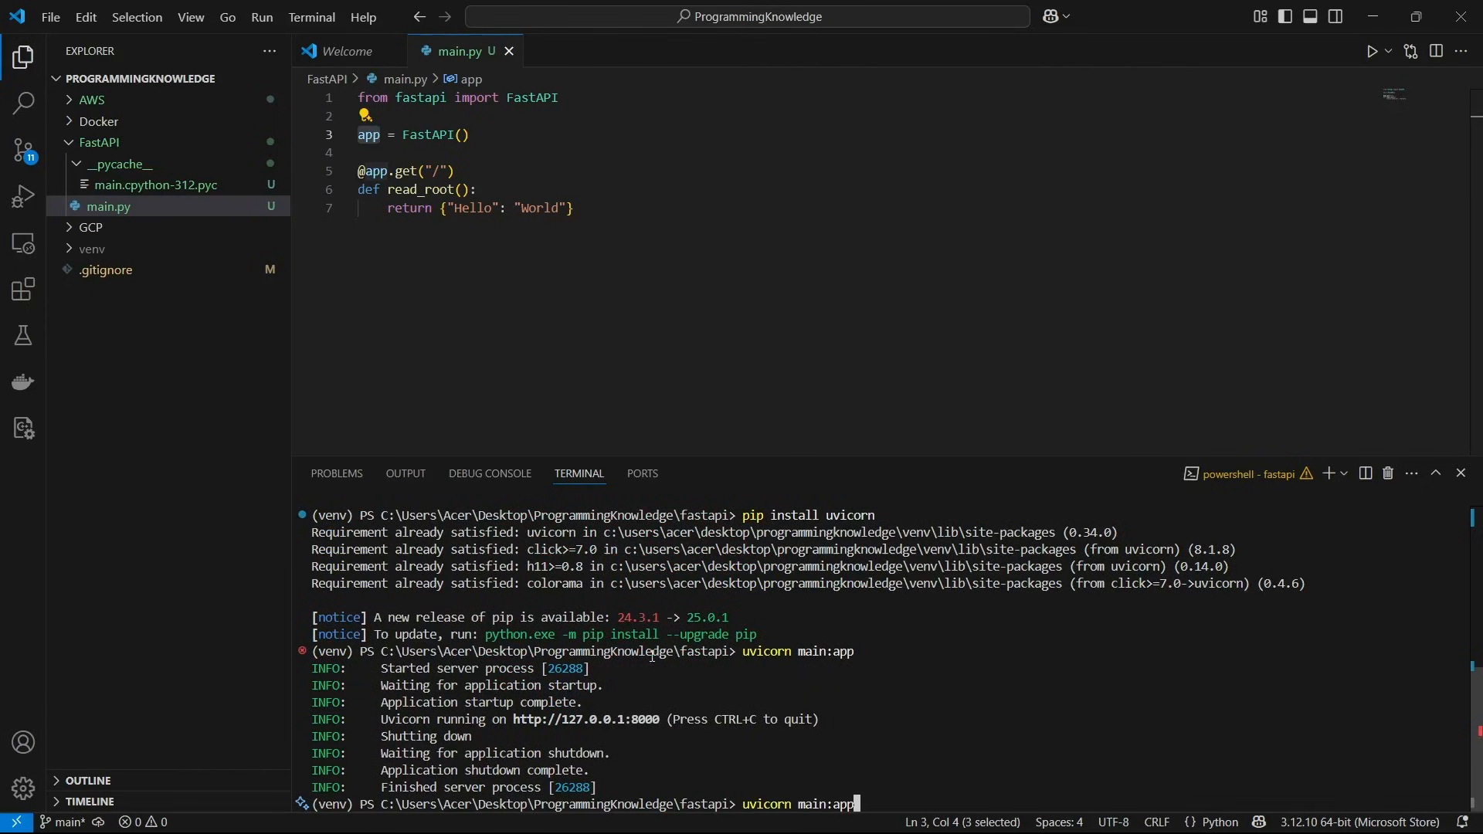
Add --reload to the uvicorn main:app command and run it.
{"action": "type", "text": "--relo"}
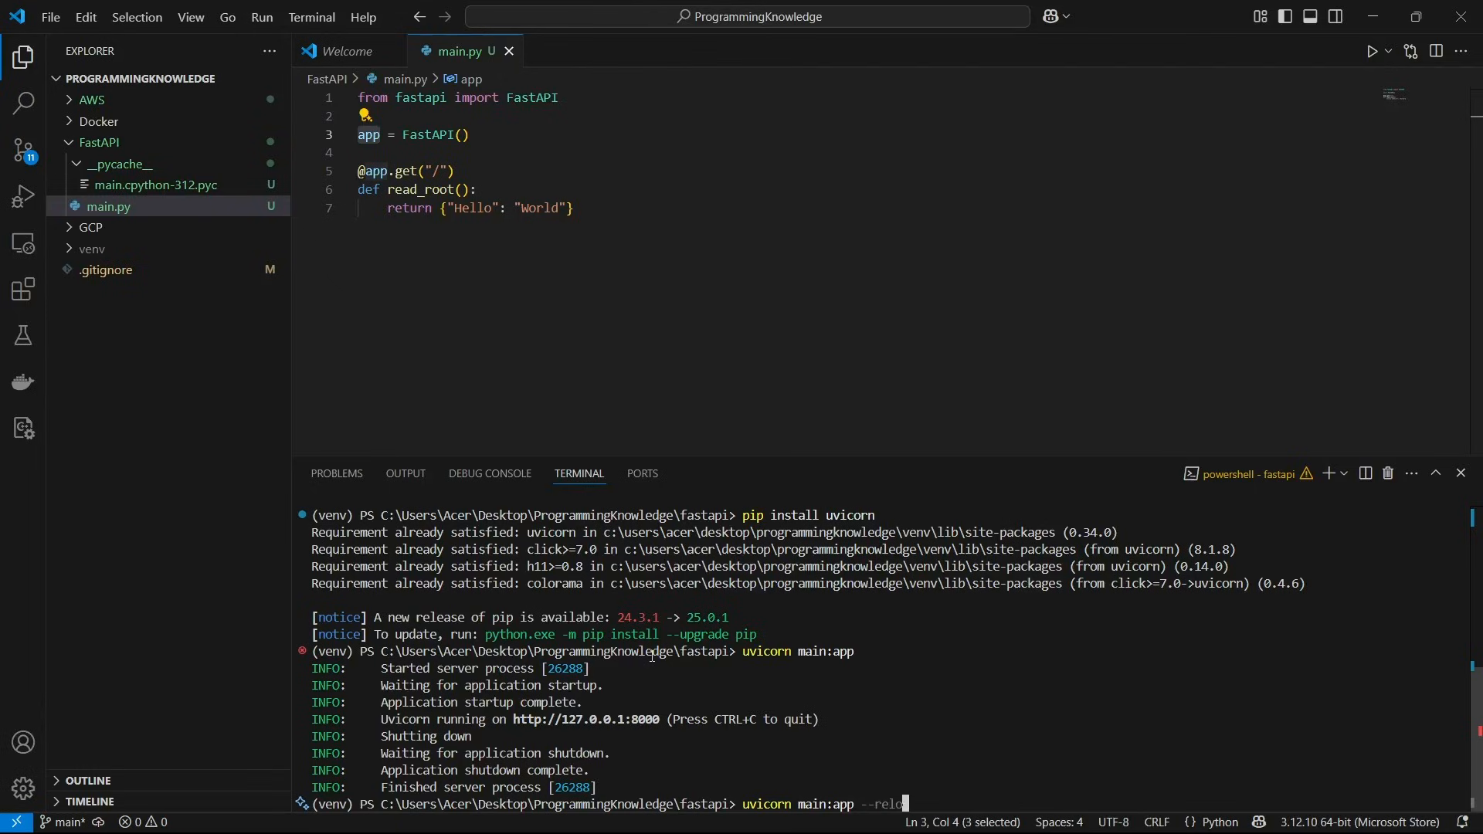
{"action": "type", "text": "ad"}
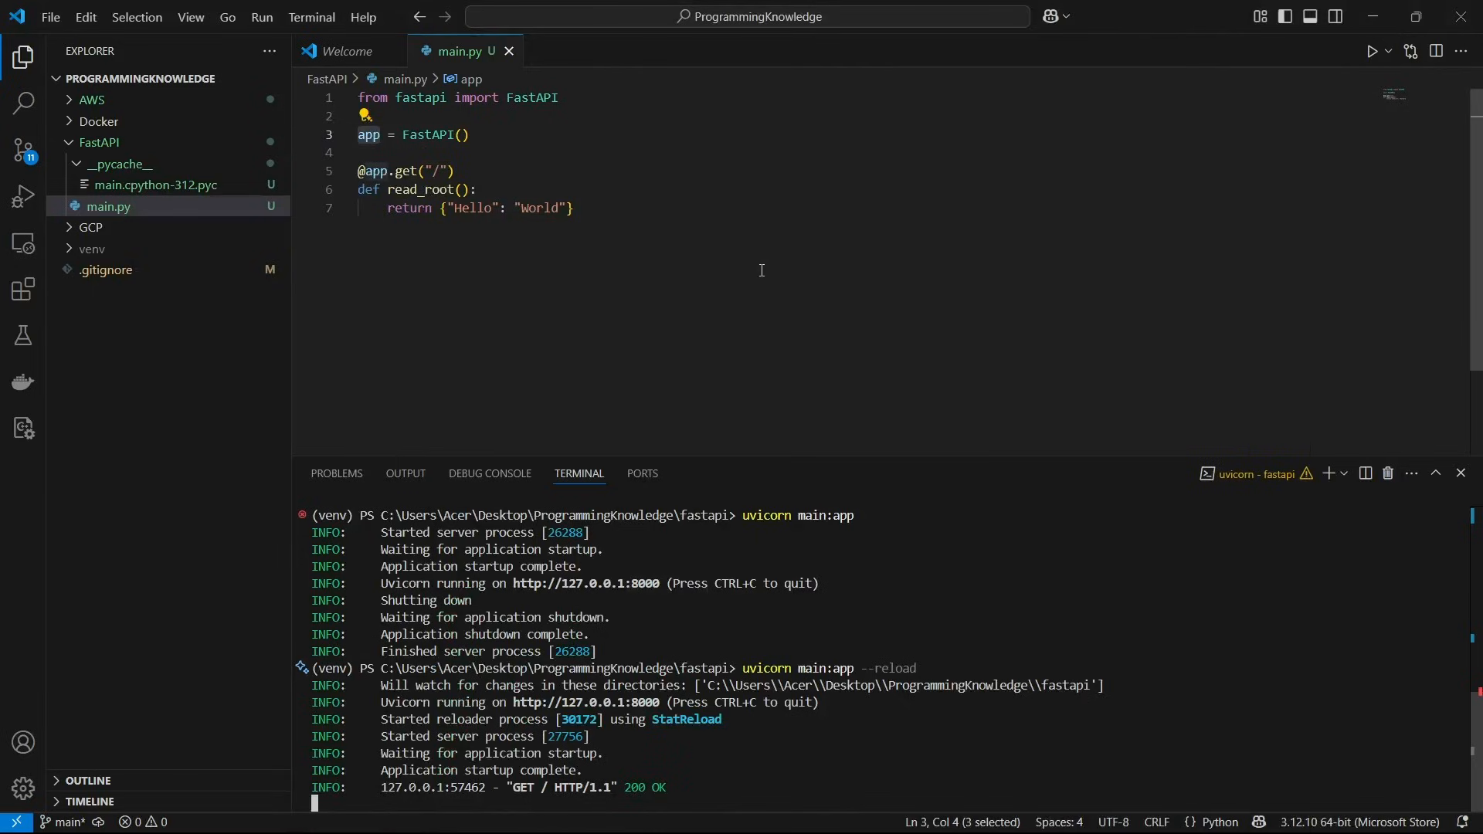
{"action": "mouse_move", "coordinate": [671, 259]}
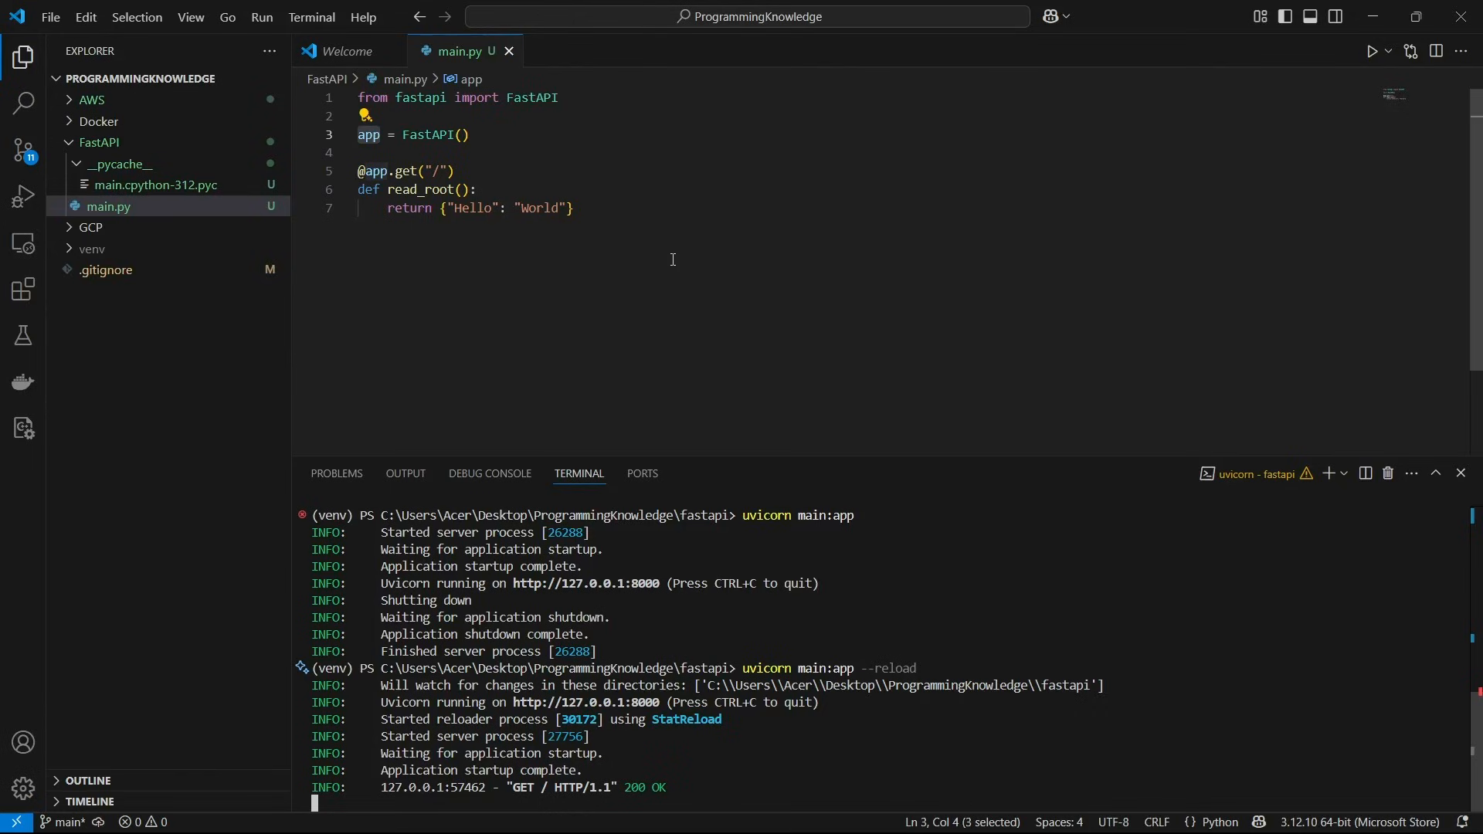
{"action": "mouse_move", "coordinate": [742, 424]}
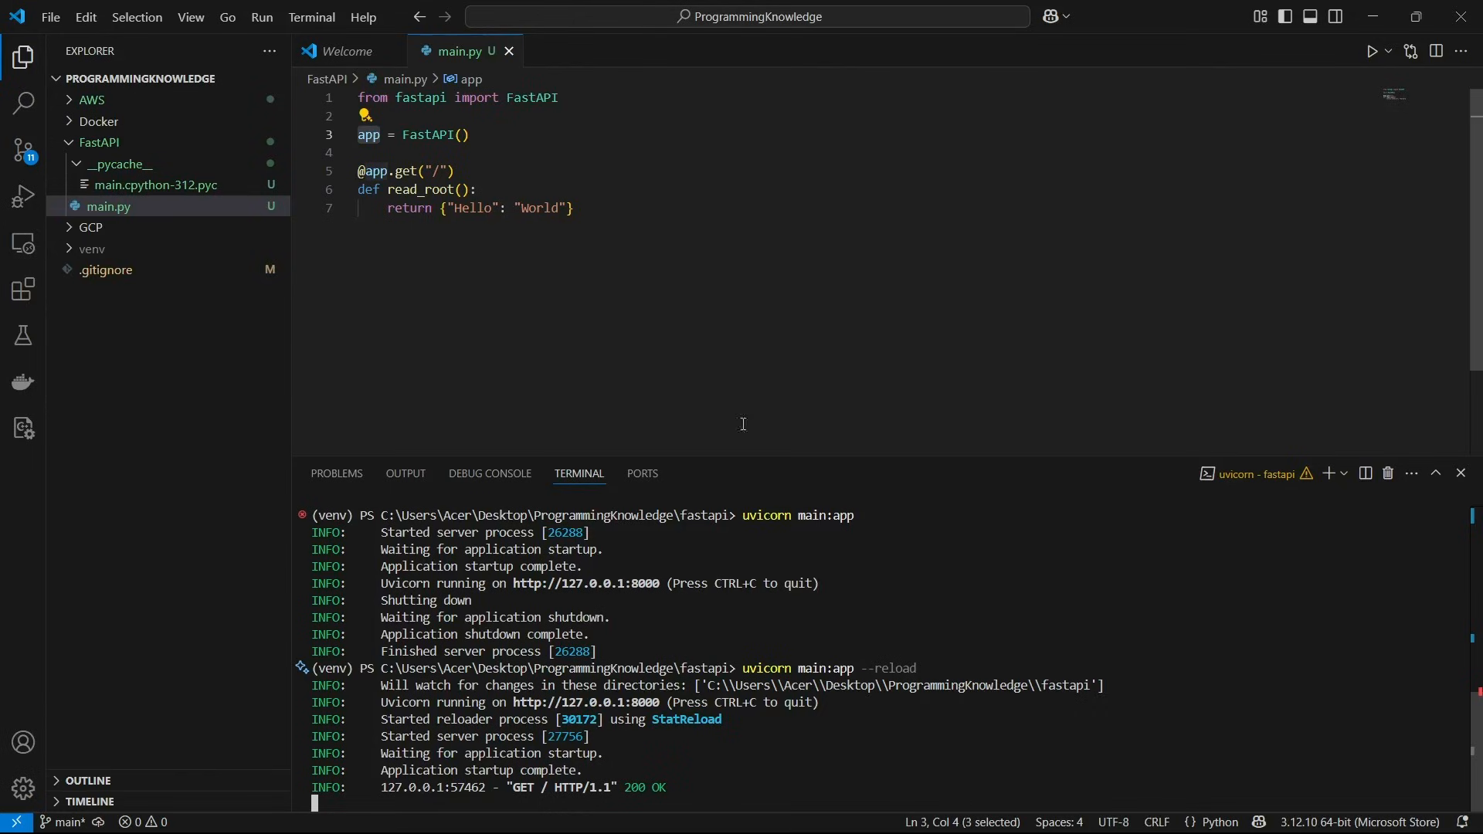